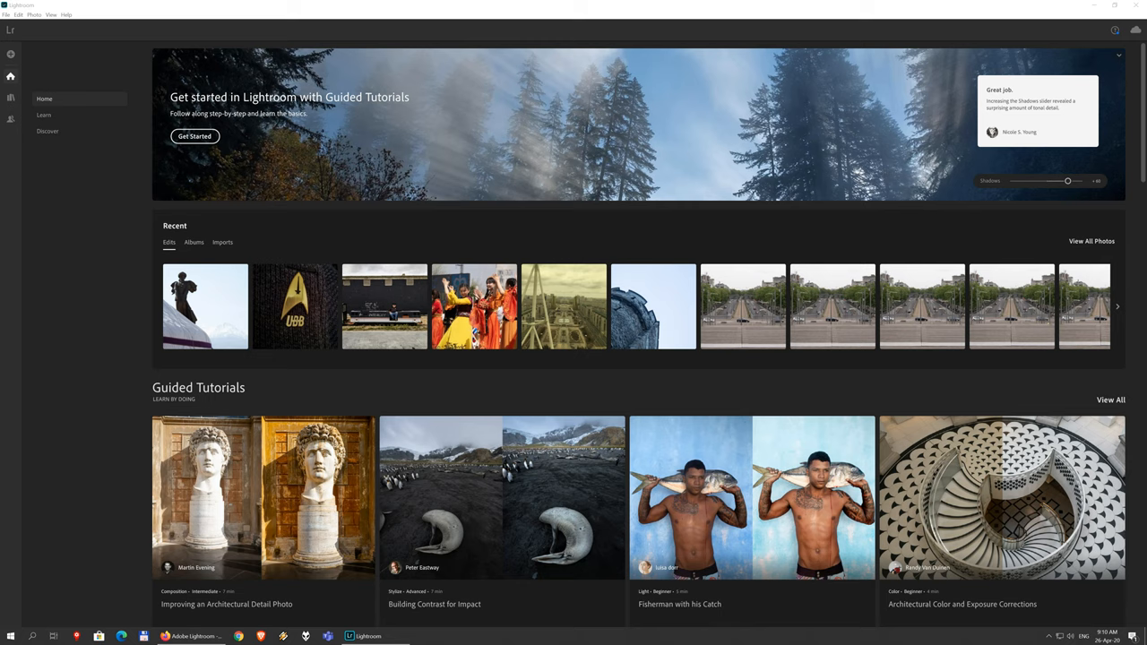
pyautogui.moveTo(774, 186)
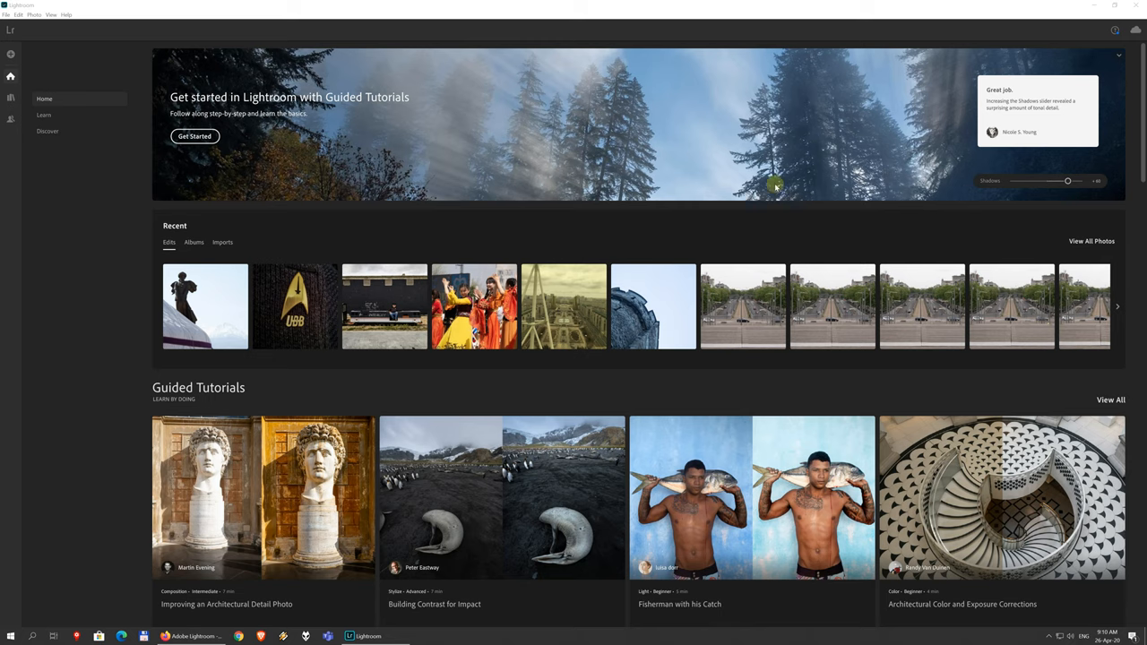
# Preview a photo import and its target album, cancel it, then show All Photos.
pyautogui.click(367, 637)
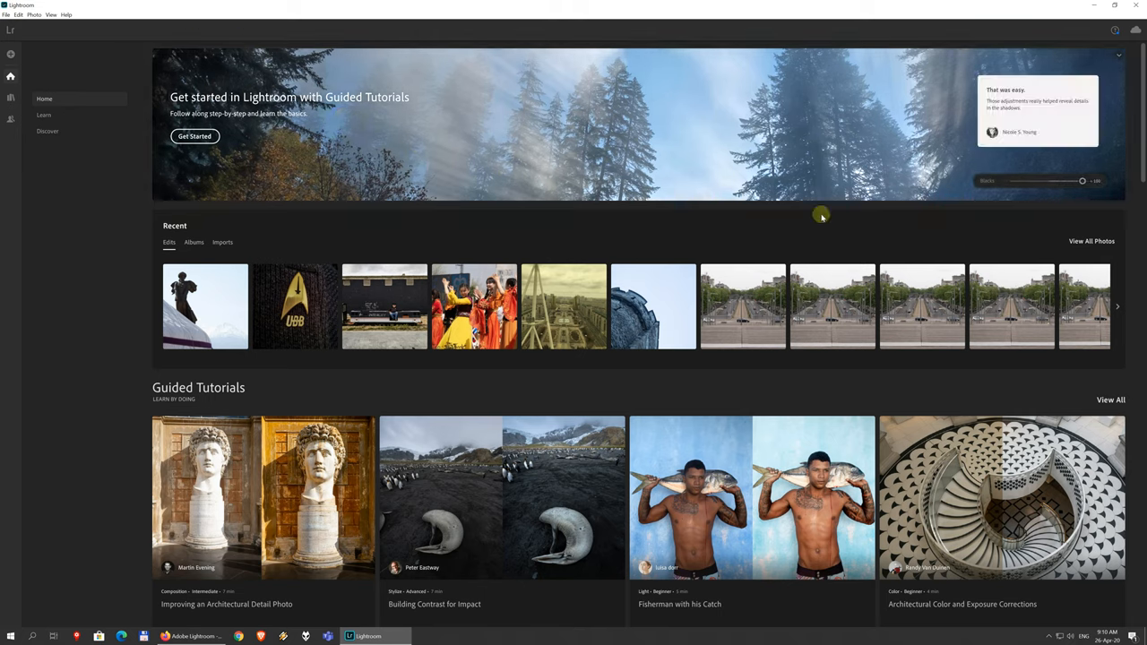
pyautogui.moveTo(923, 221)
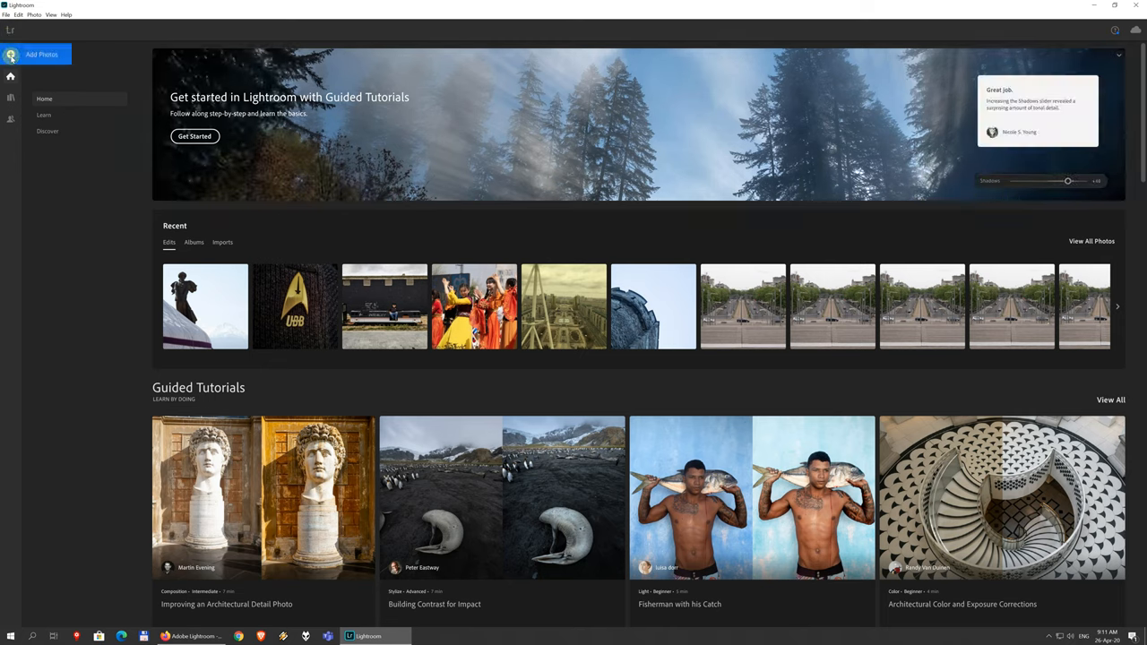
pyautogui.click(42, 54)
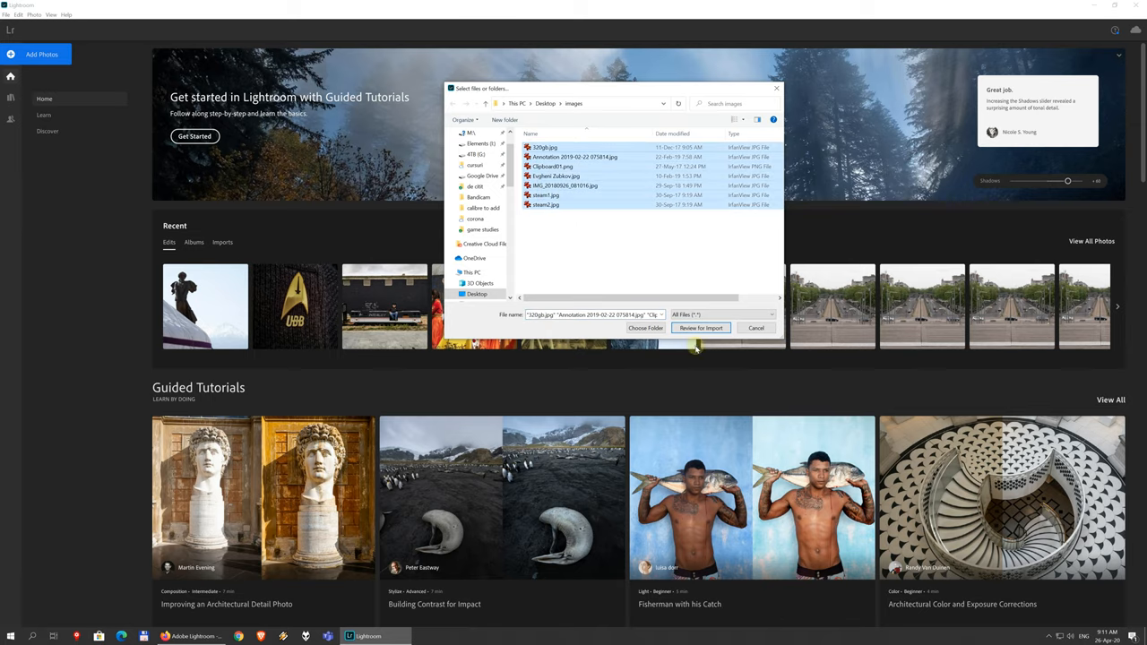
pyautogui.click(701, 328)
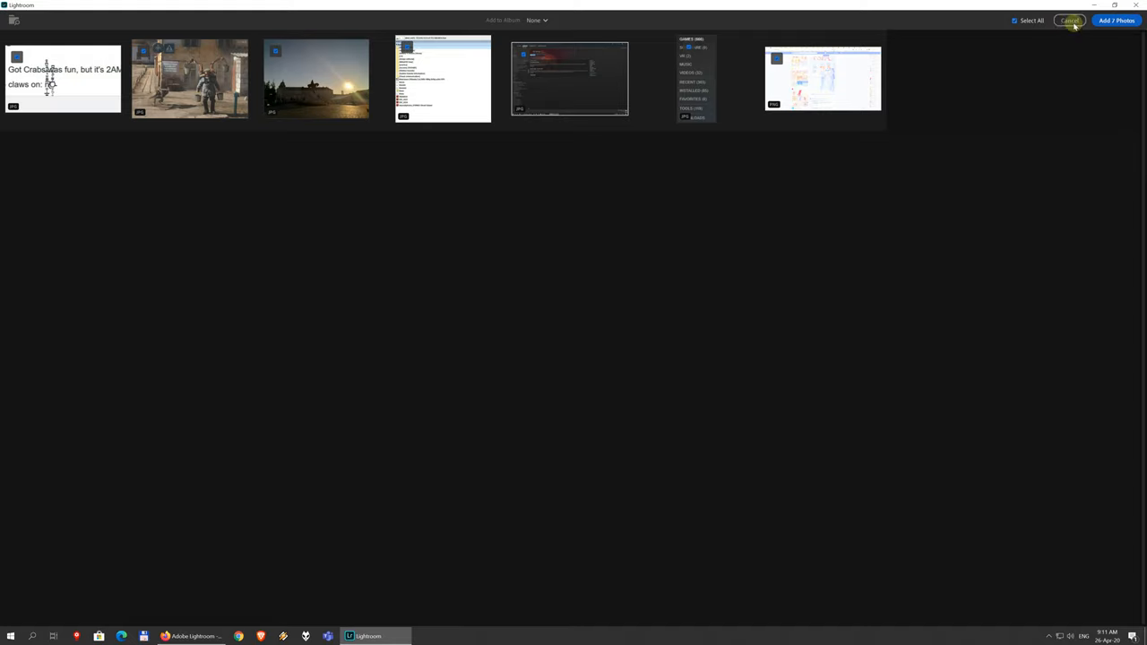
pyautogui.moveTo(552, 19)
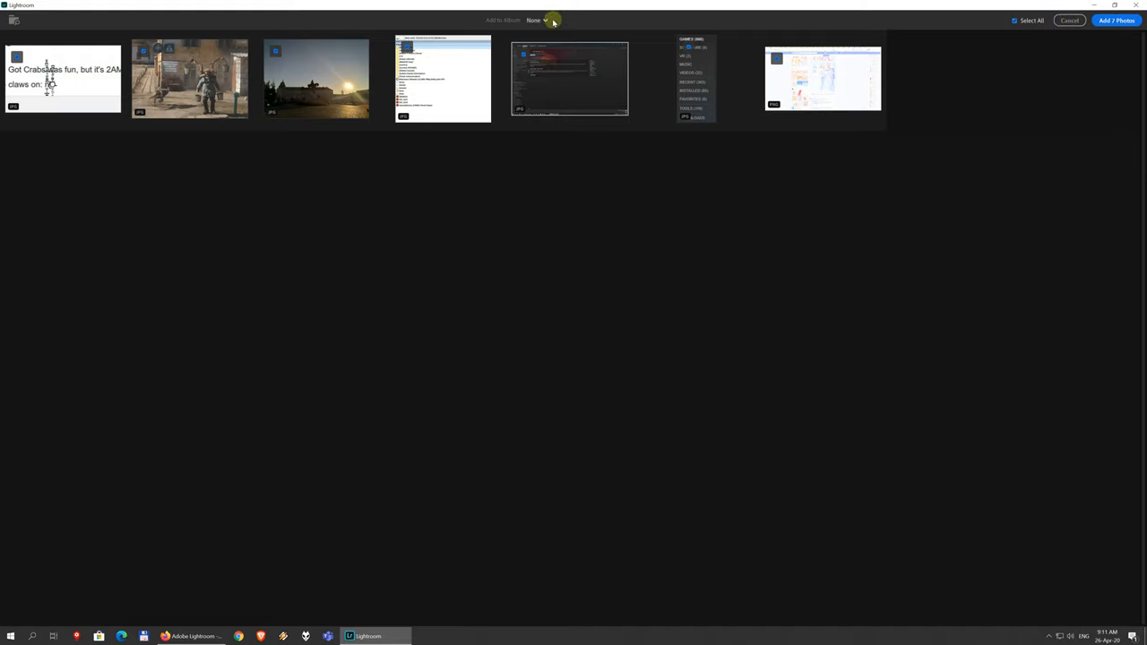
pyautogui.click(537, 20)
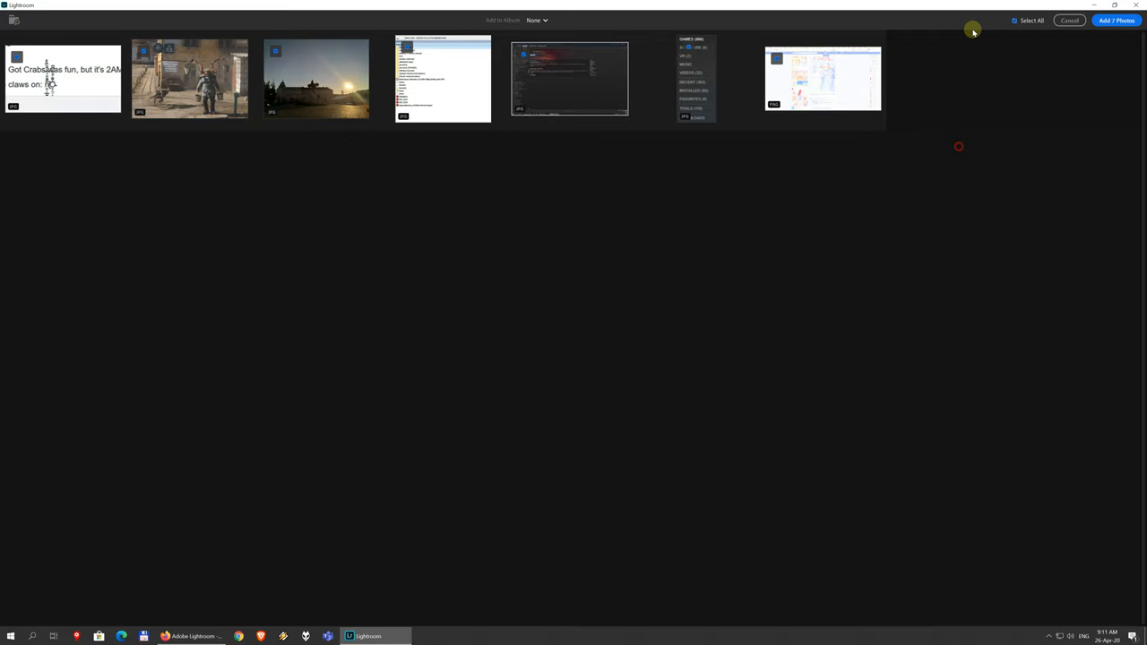
pyautogui.click(1070, 20)
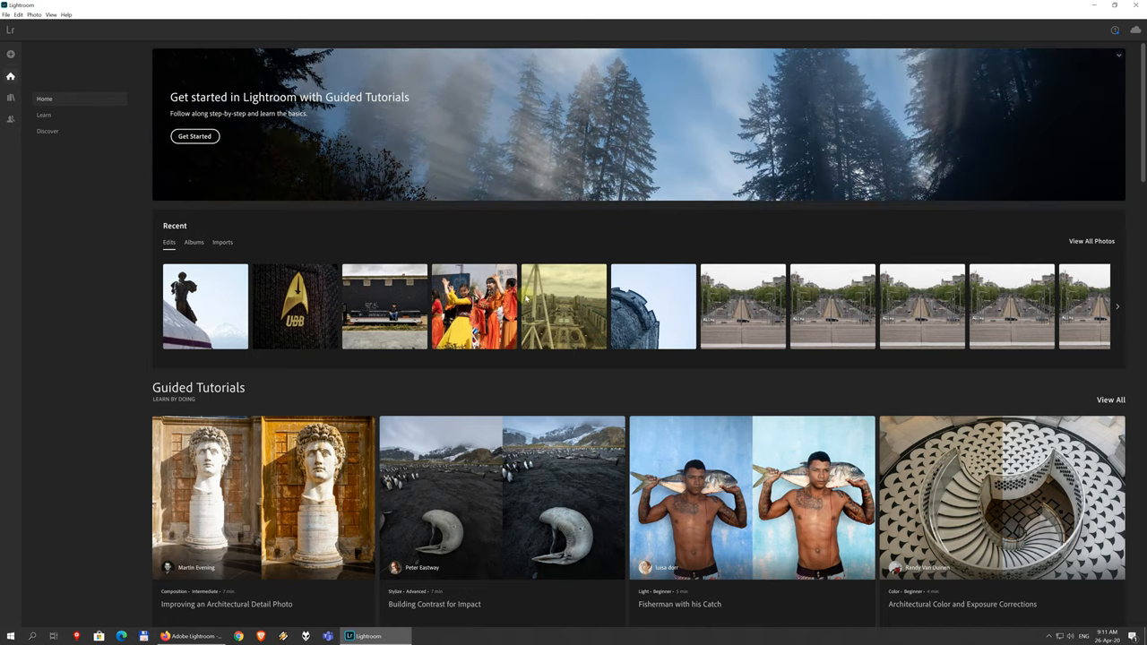
pyautogui.scroll(-3)
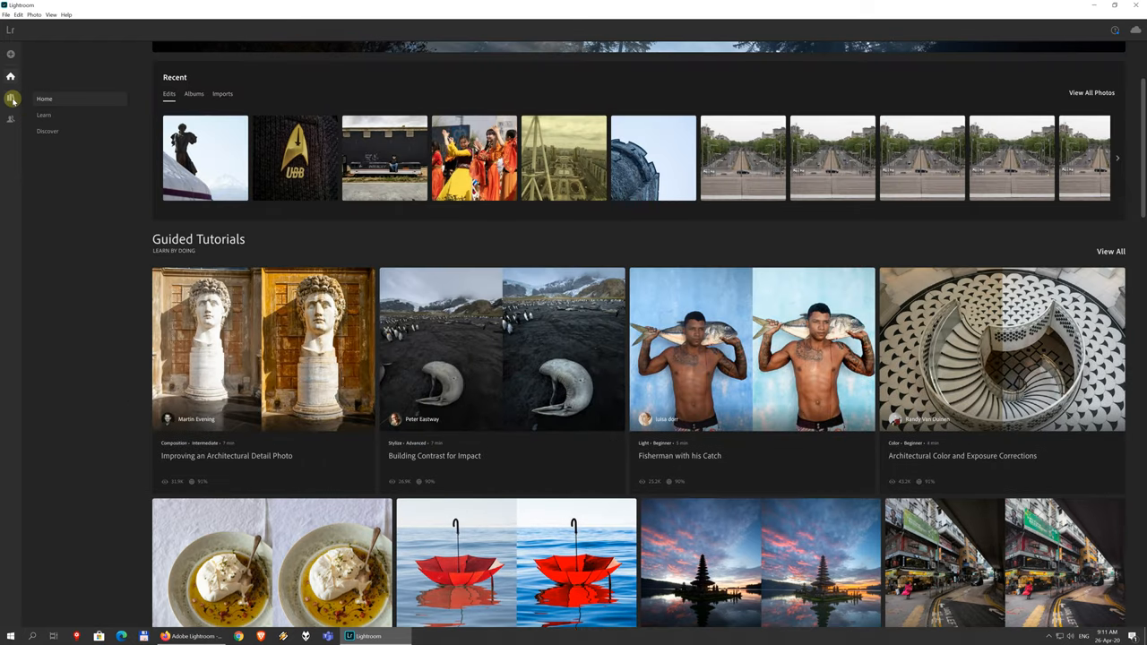
pyautogui.click(11, 98)
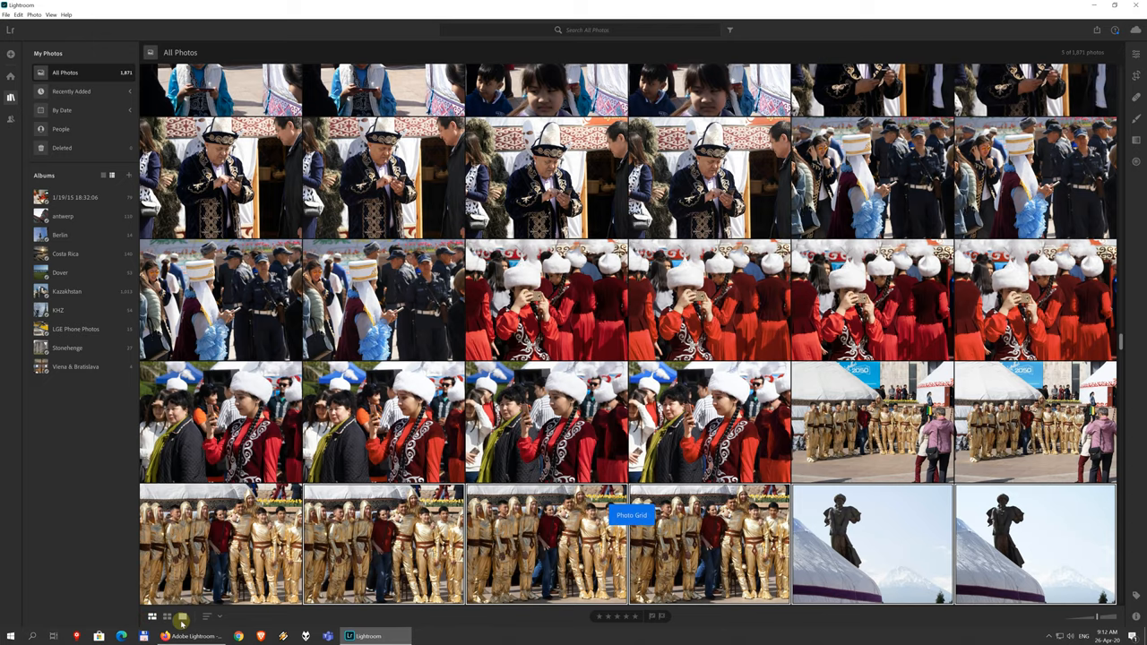
pyautogui.click(167, 617)
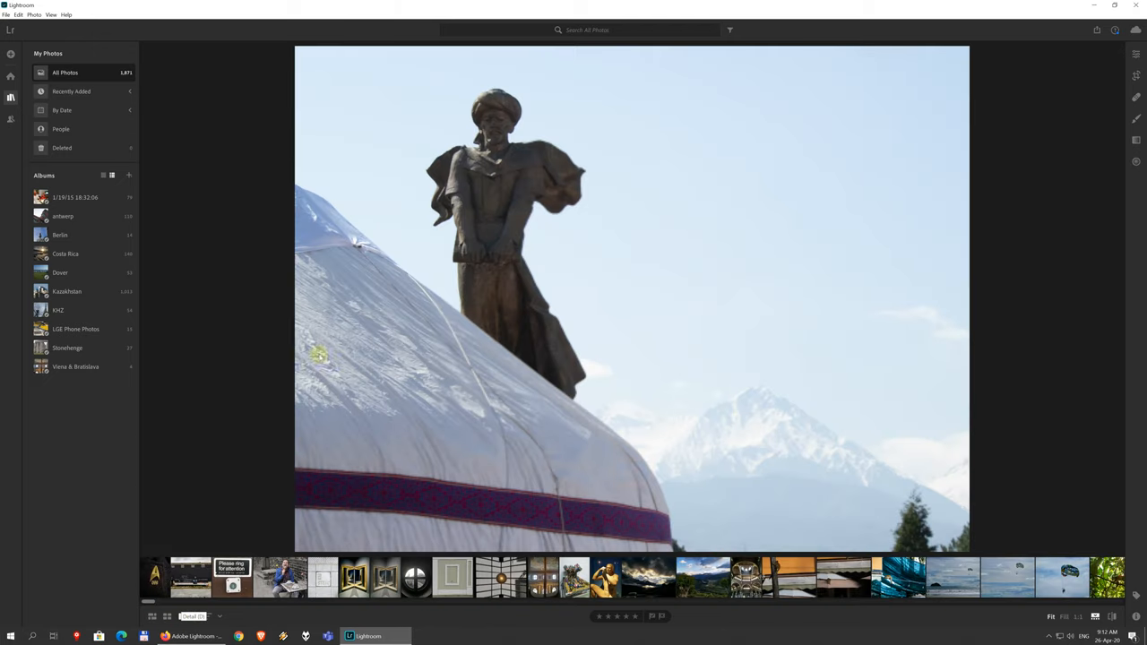
pyautogui.hscroll(3)
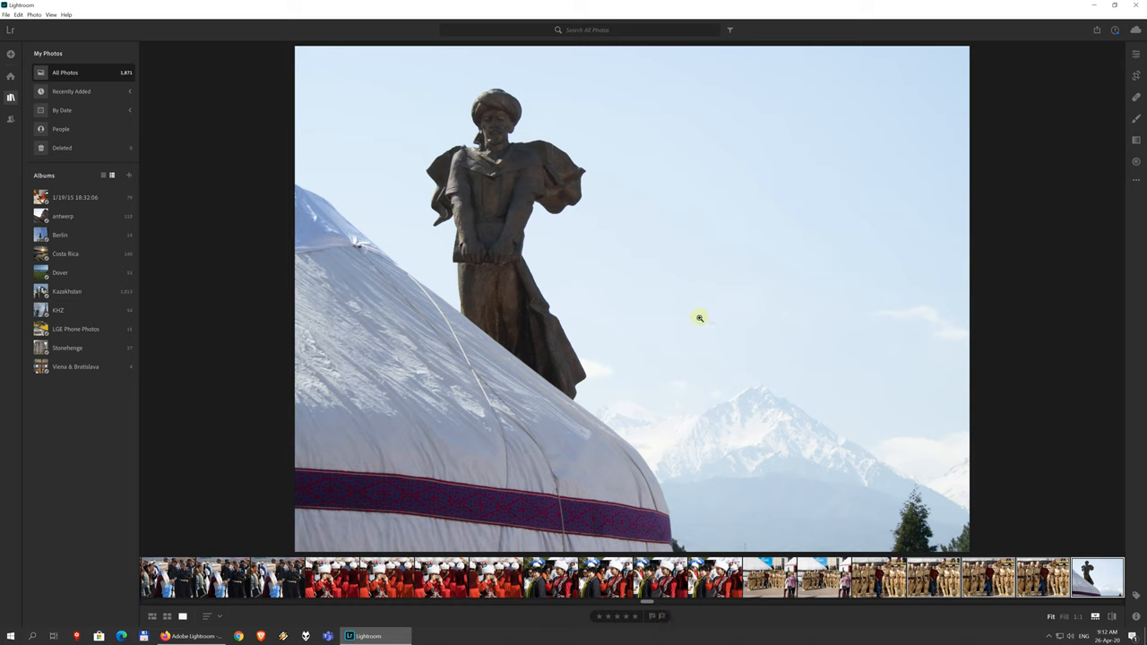
pyautogui.moveTo(275, 618)
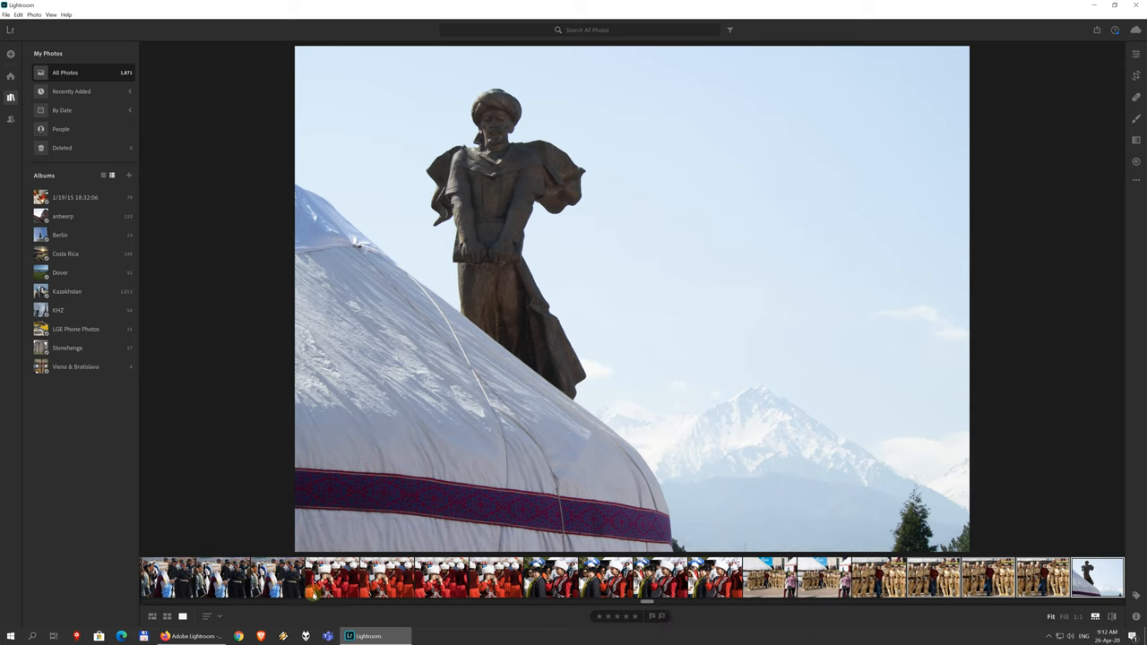
pyautogui.moveTo(787, 200)
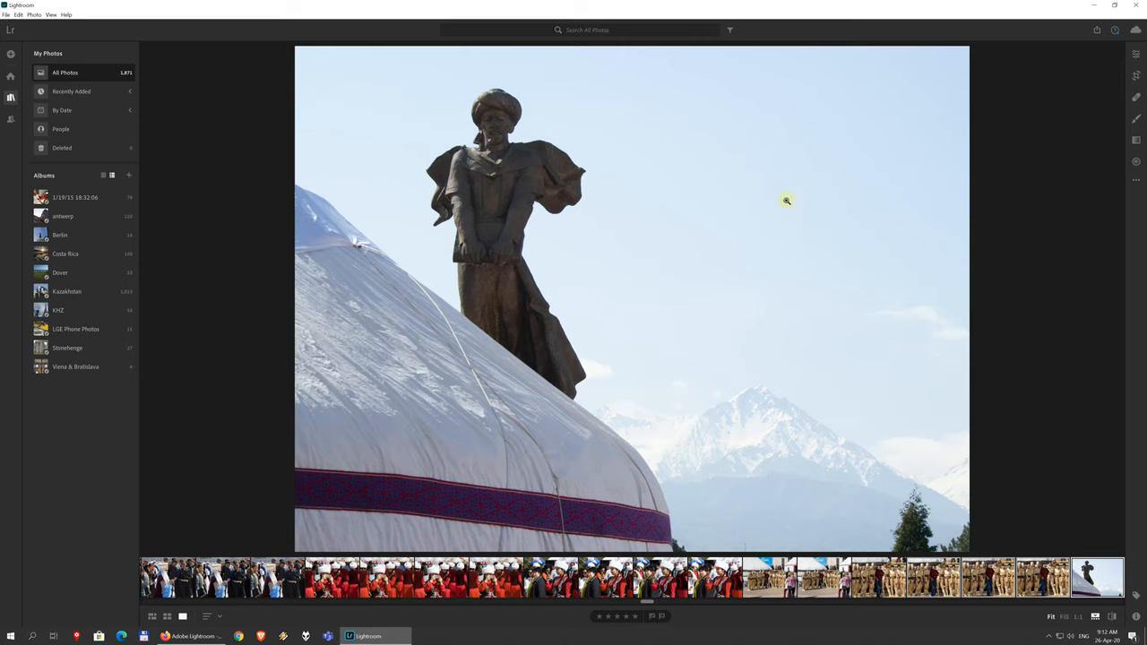
pyautogui.click(1074, 616)
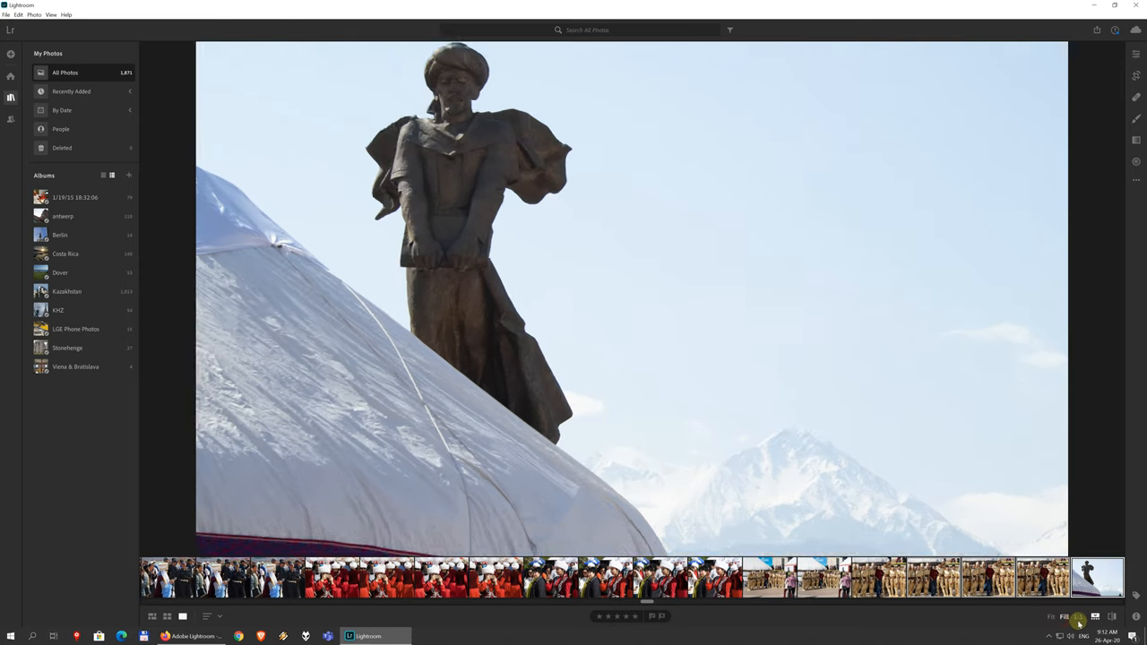
pyautogui.click(1076, 617)
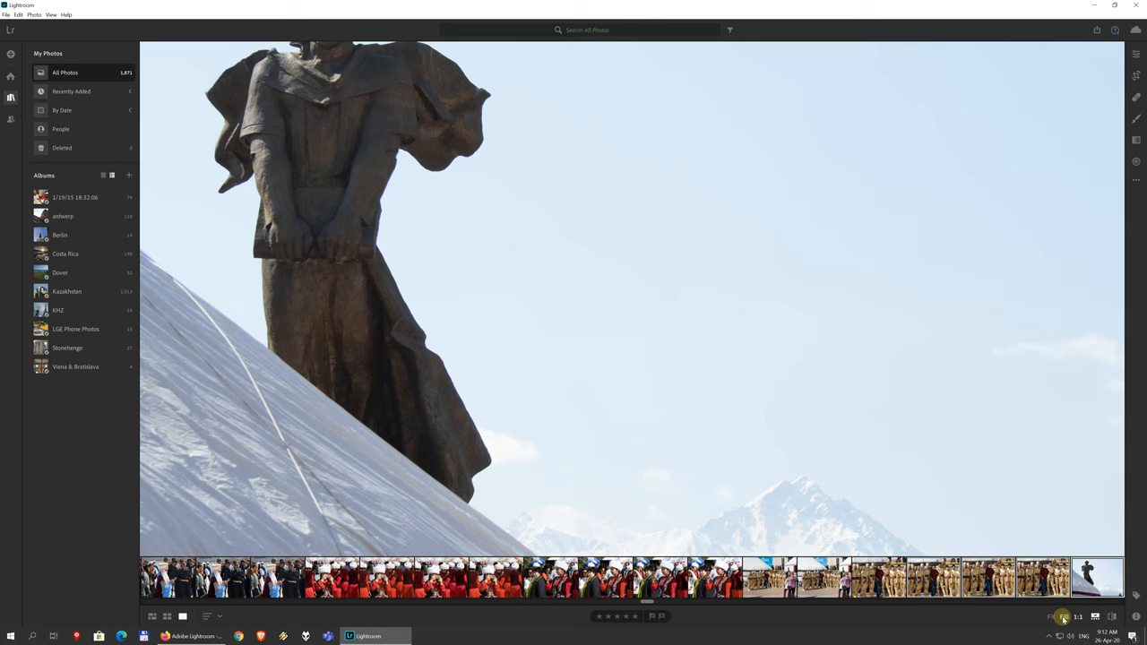
pyautogui.click(1050, 616)
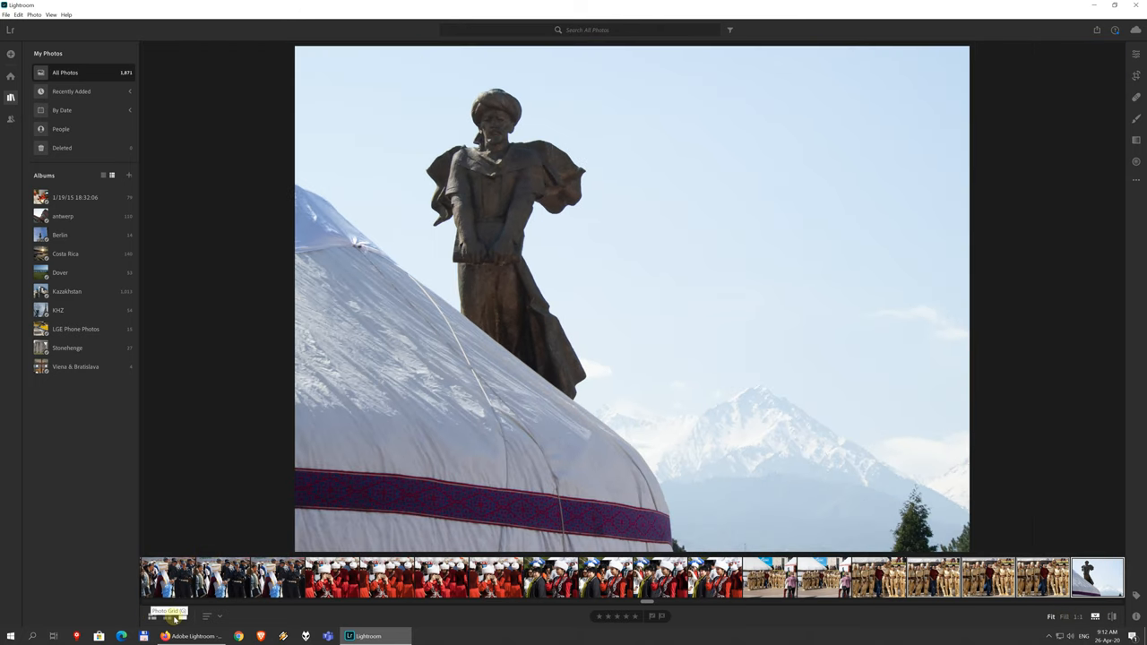
pyautogui.click(152, 616)
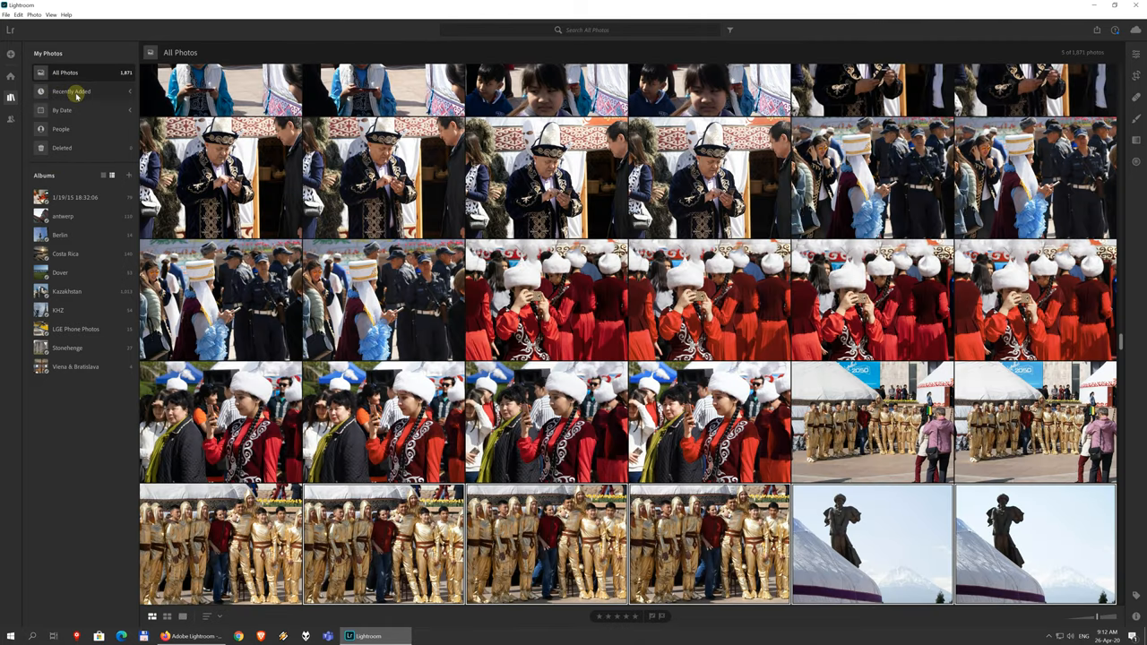
pyautogui.moveTo(66, 254)
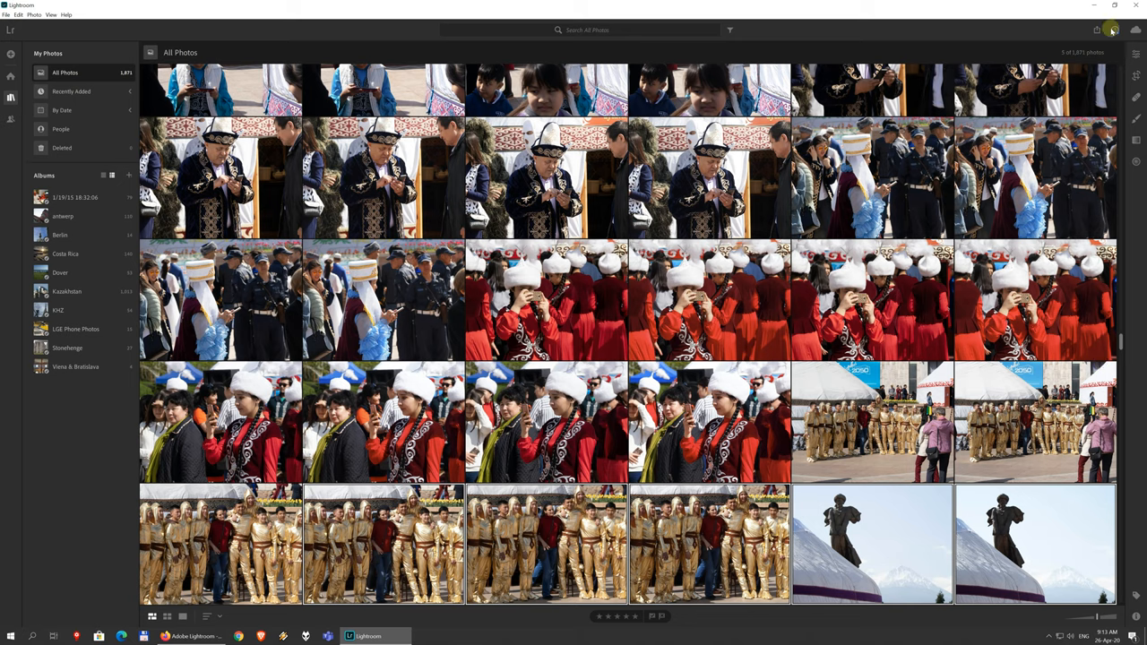
pyautogui.click(1137, 30)
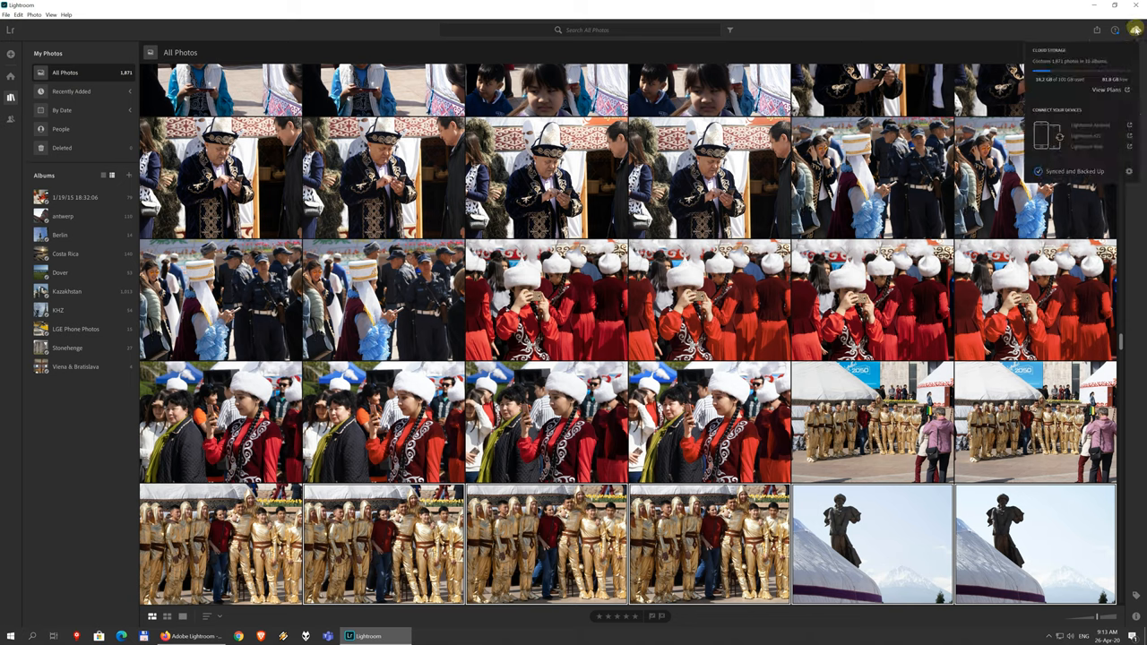
pyautogui.click(1135, 31)
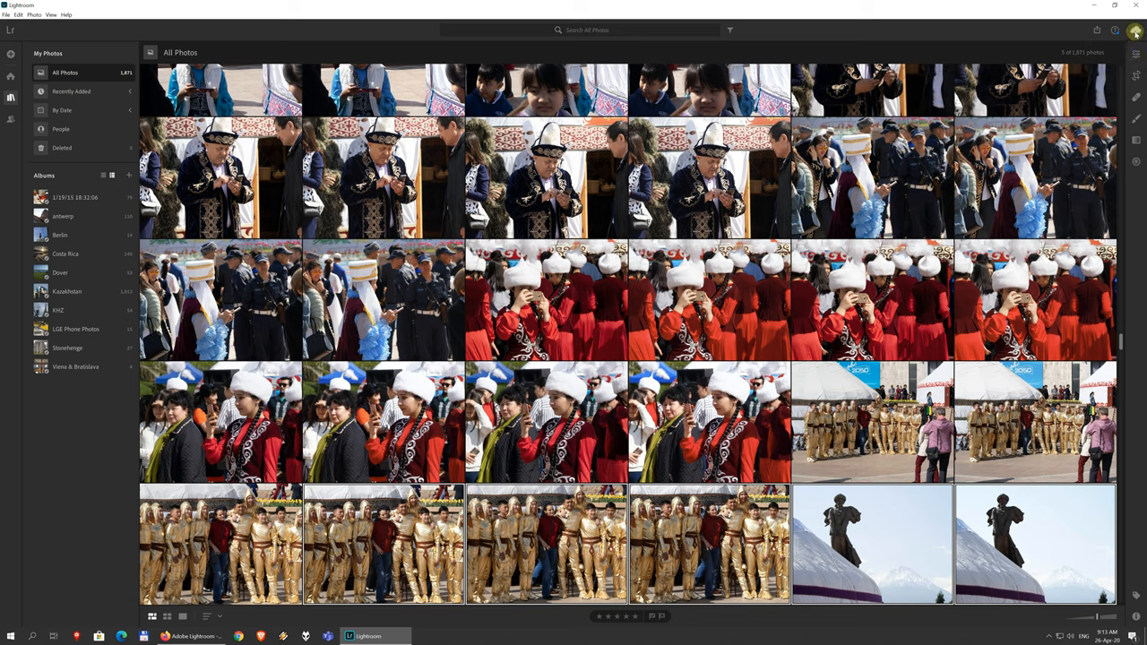
pyautogui.click(1136, 30)
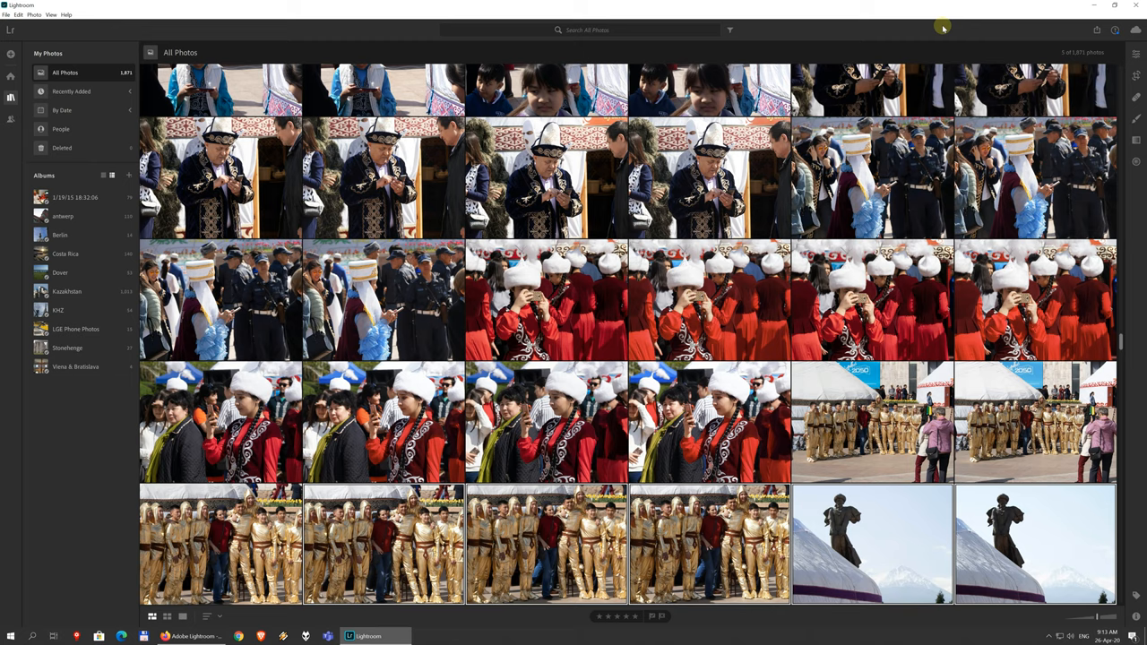
pyautogui.moveTo(830, 371)
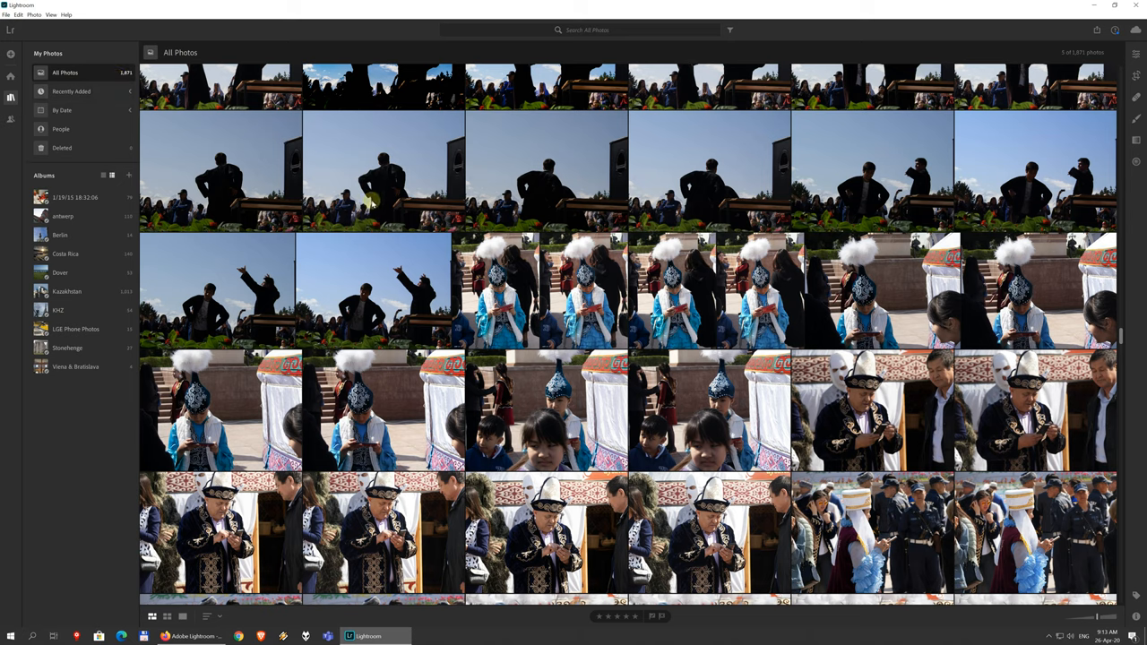
pyautogui.moveTo(390, 331)
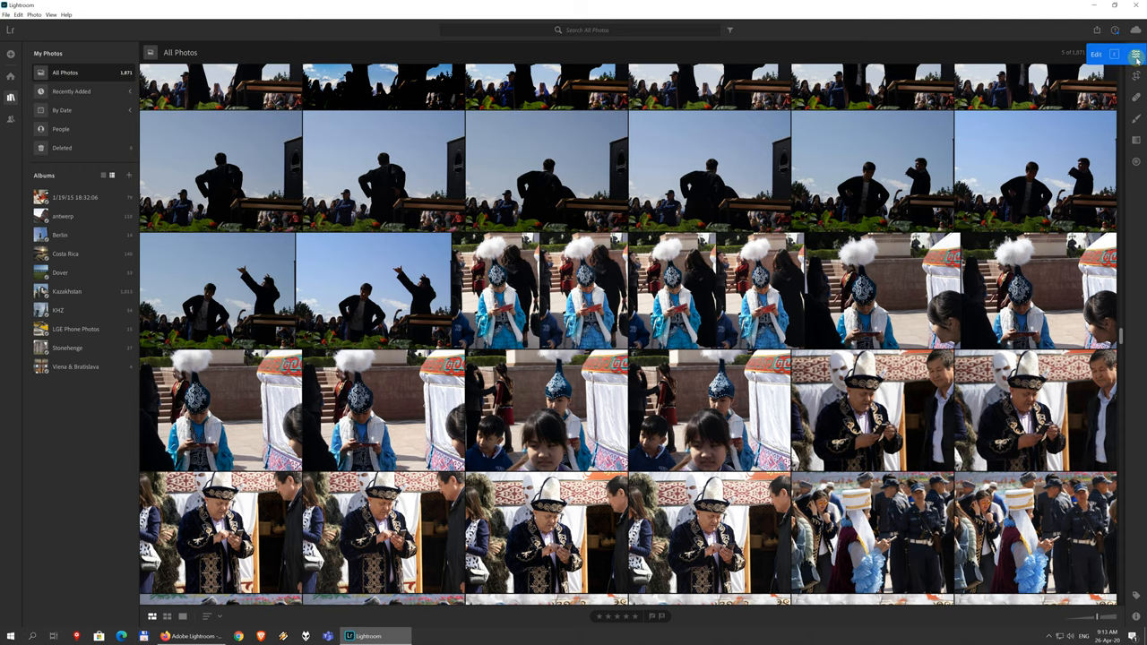
pyautogui.click(1135, 55)
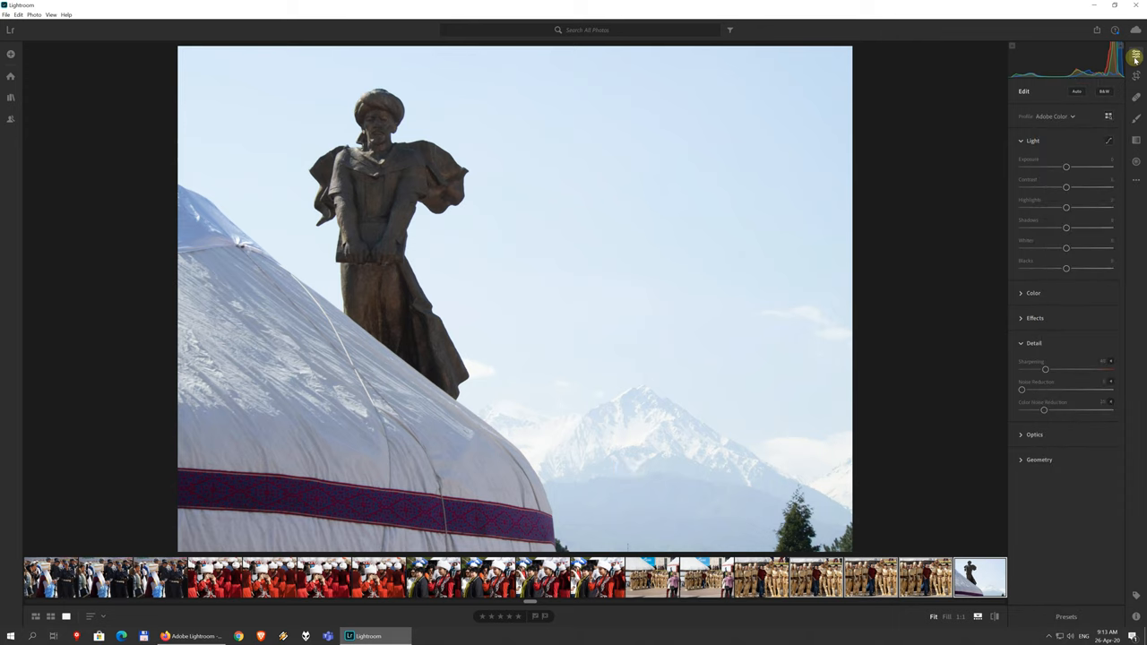
pyautogui.moveTo(942, 224)
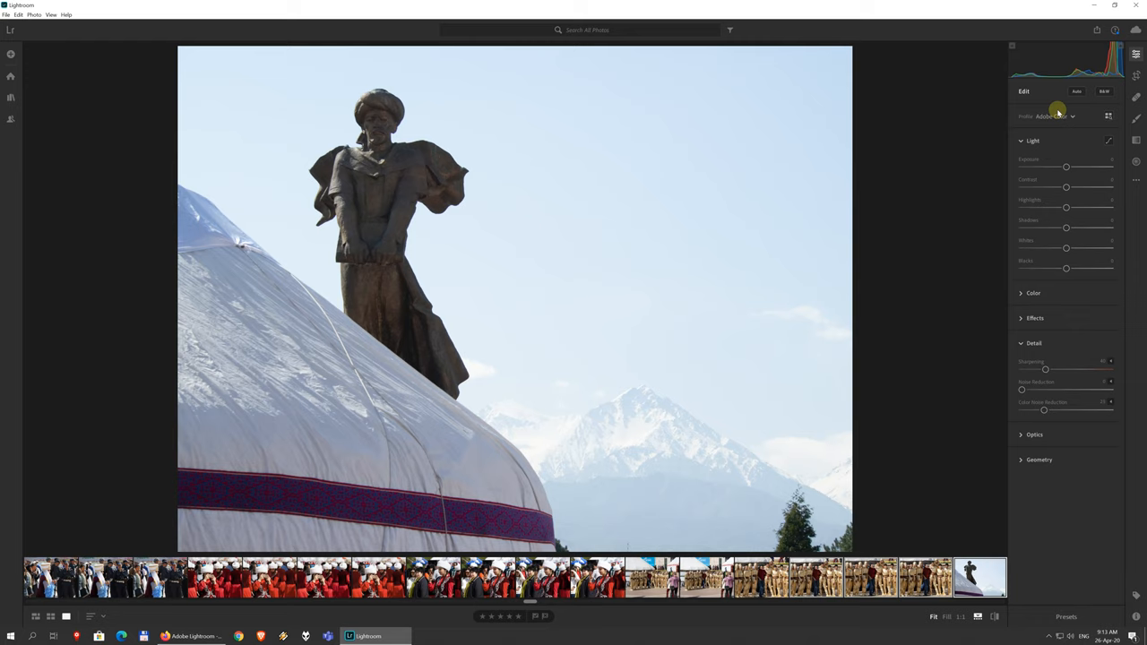
pyautogui.moveTo(1052, 179)
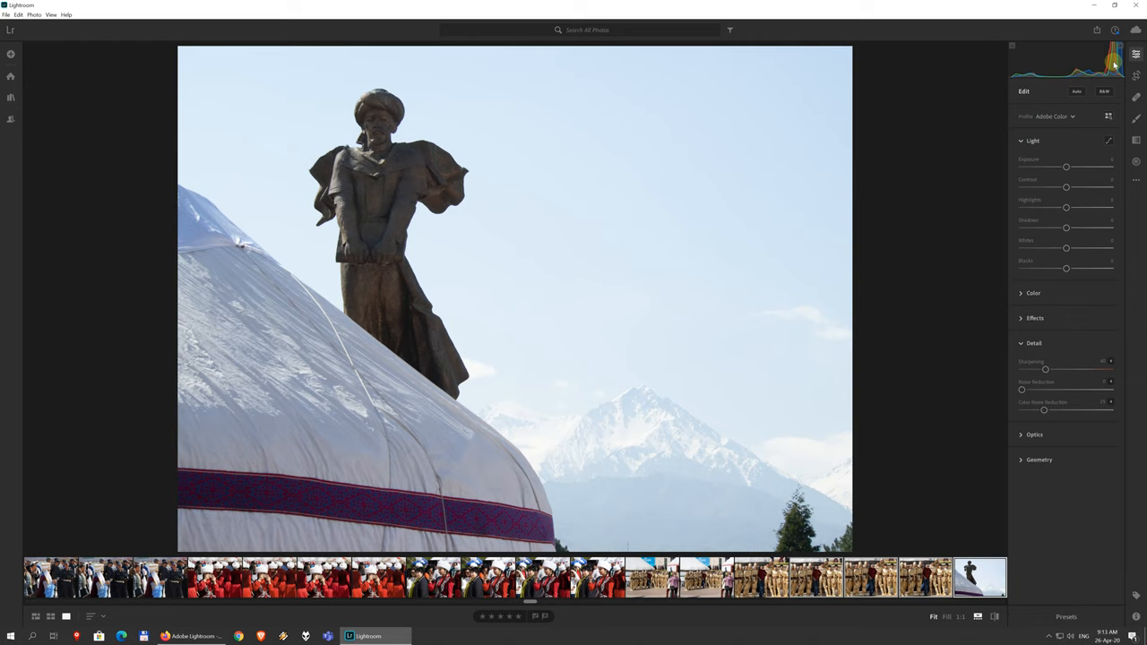
pyautogui.moveTo(1078, 91)
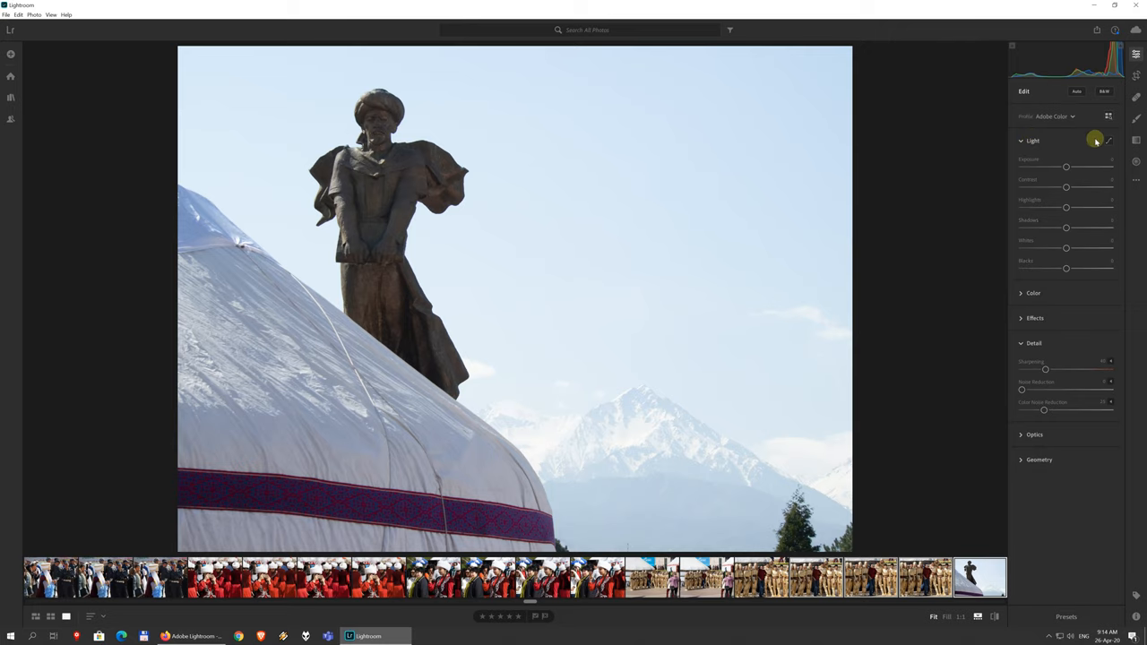
pyautogui.click(1109, 141)
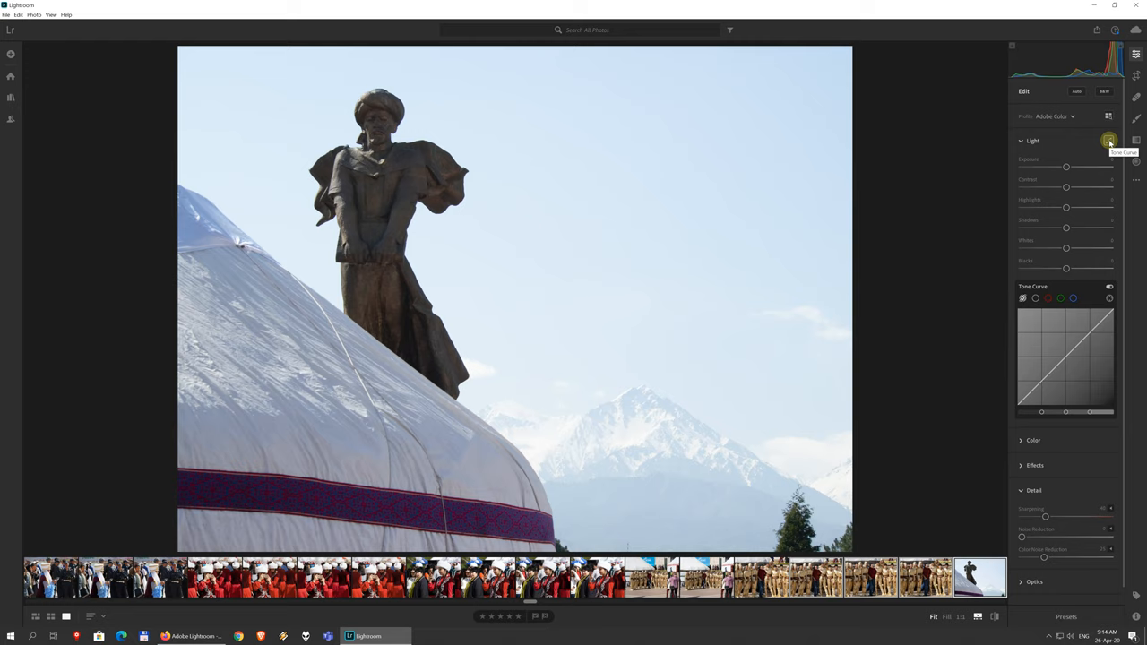
pyautogui.click(1109, 141)
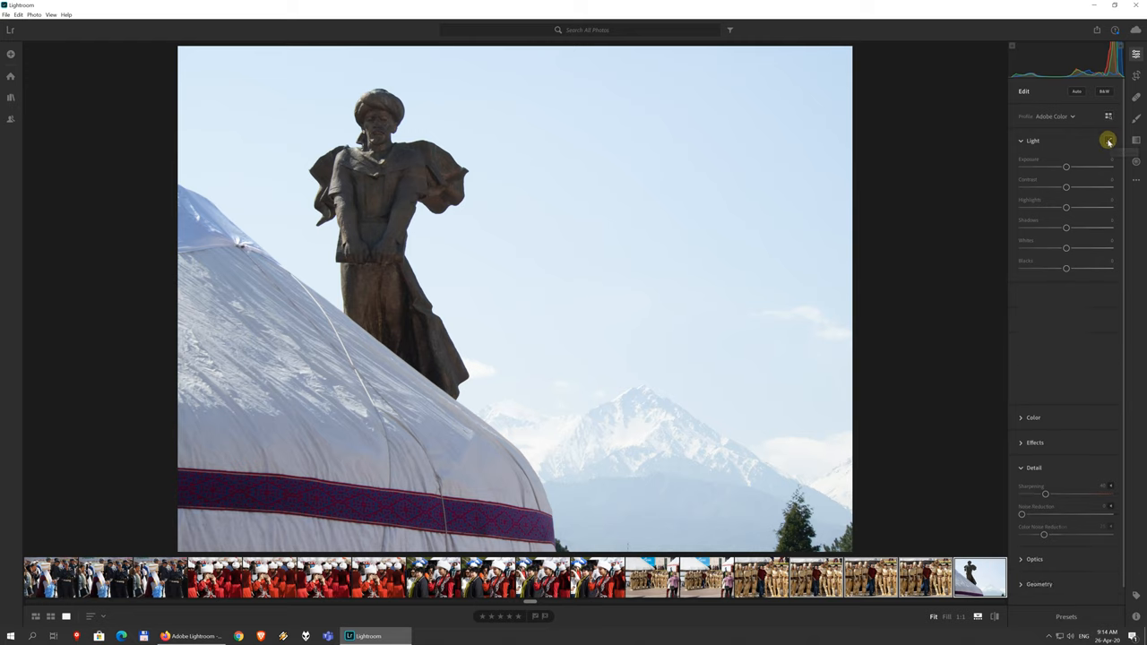
pyautogui.click(1033, 293)
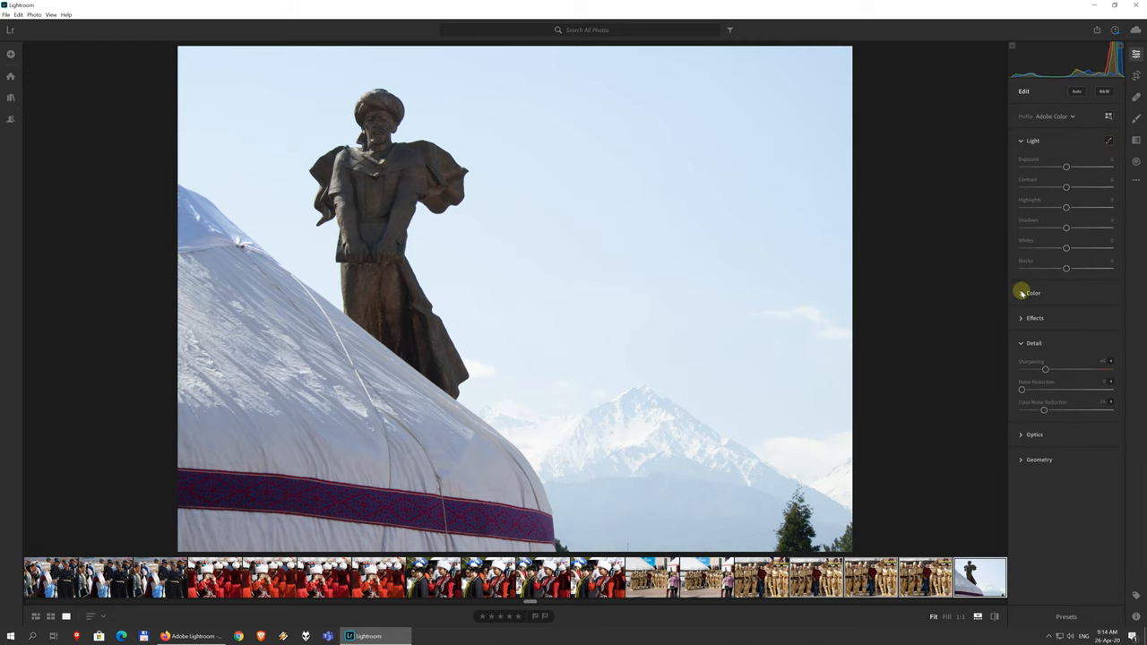
pyautogui.click(1033, 293)
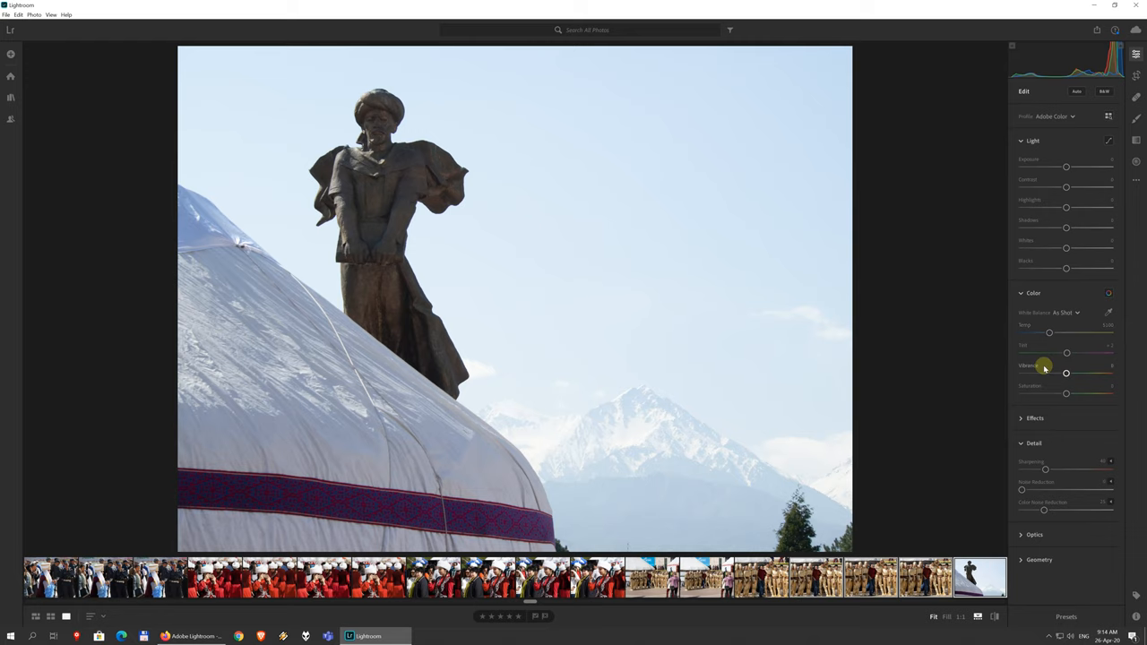
pyautogui.moveTo(1056, 395)
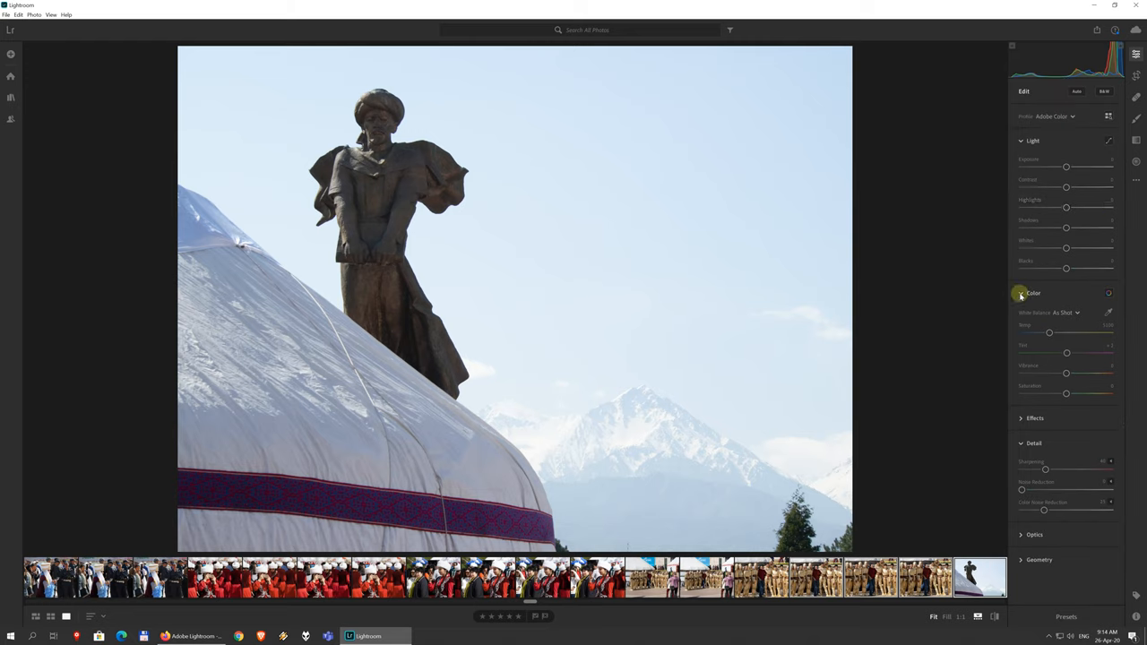
pyautogui.click(1033, 293)
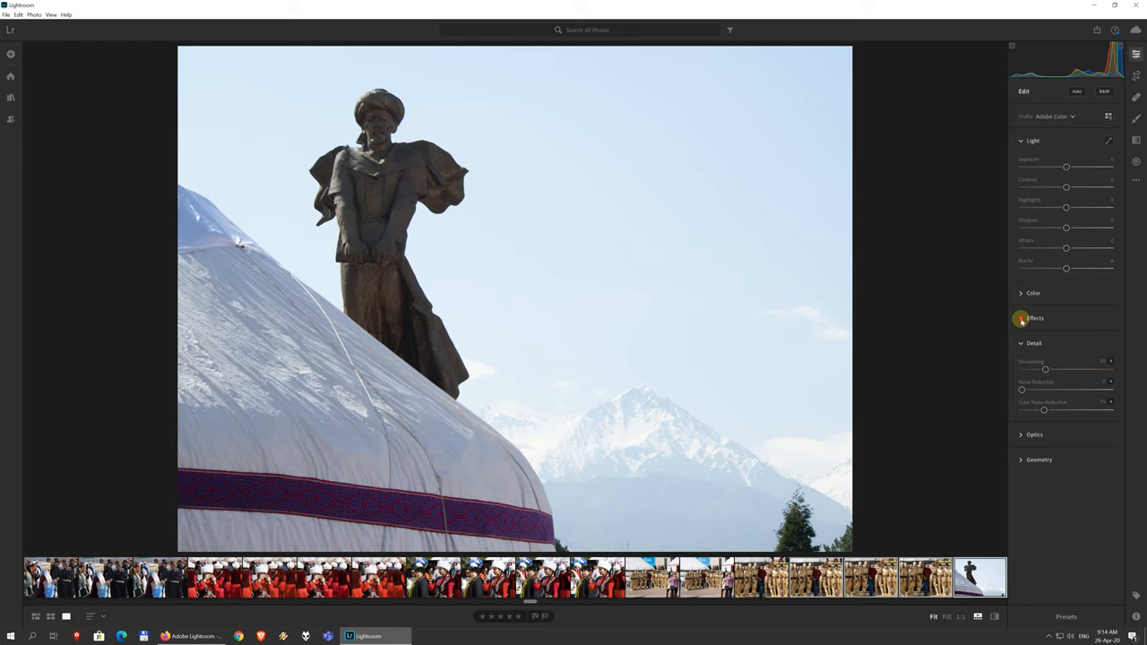
pyautogui.click(1035, 318)
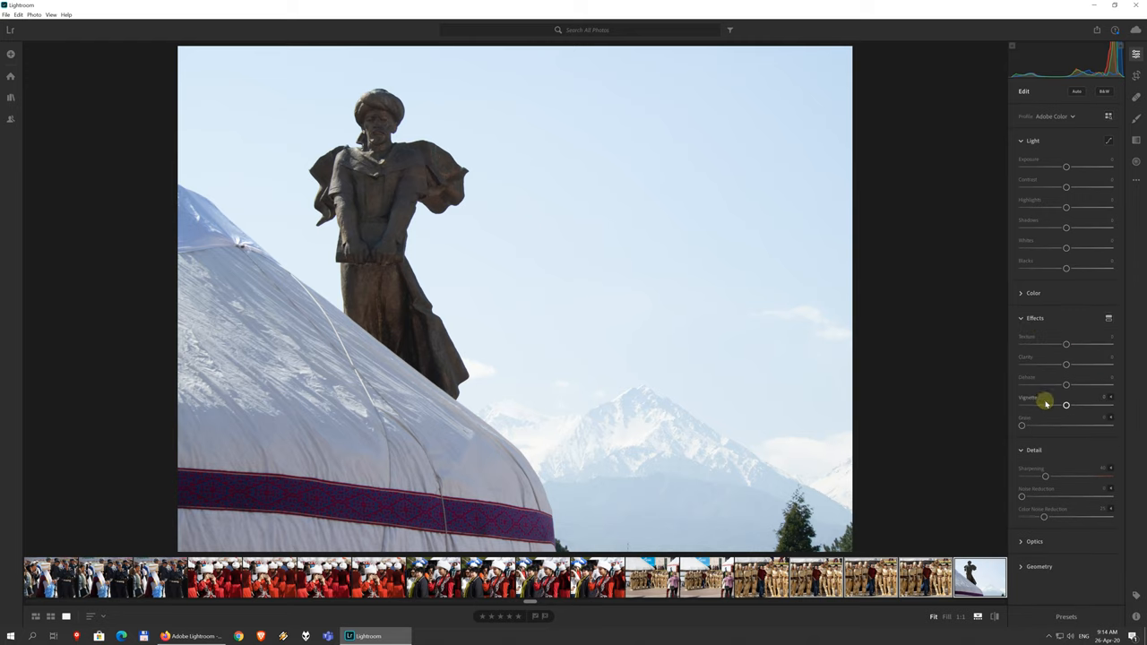
pyautogui.moveTo(1039, 402)
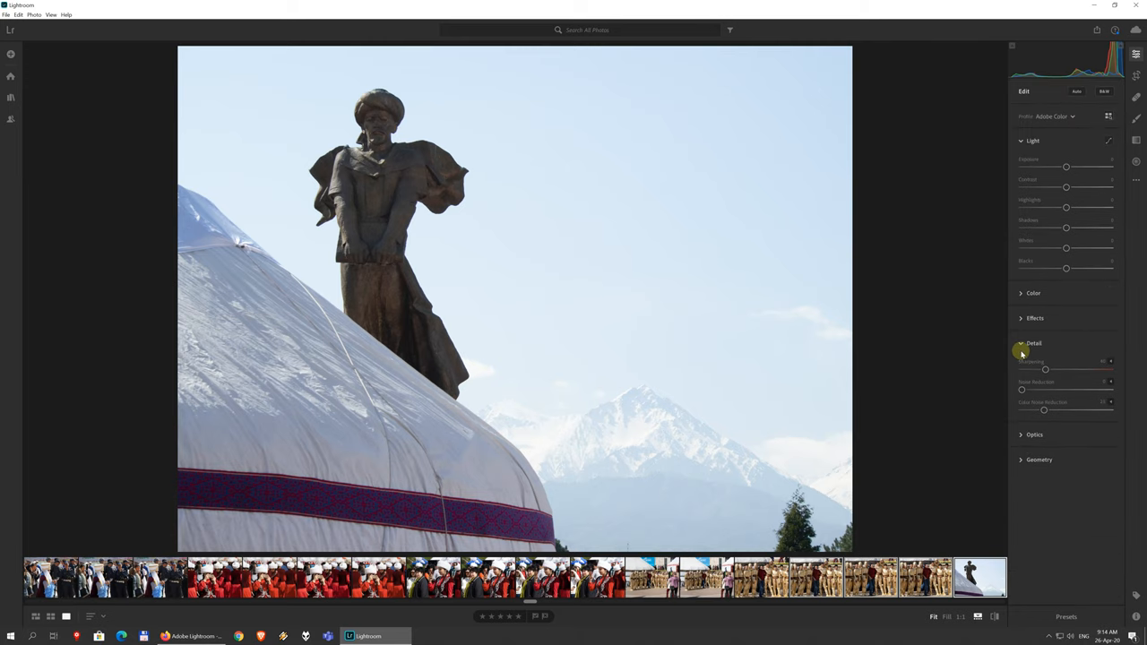
pyautogui.moveTo(1010, 342)
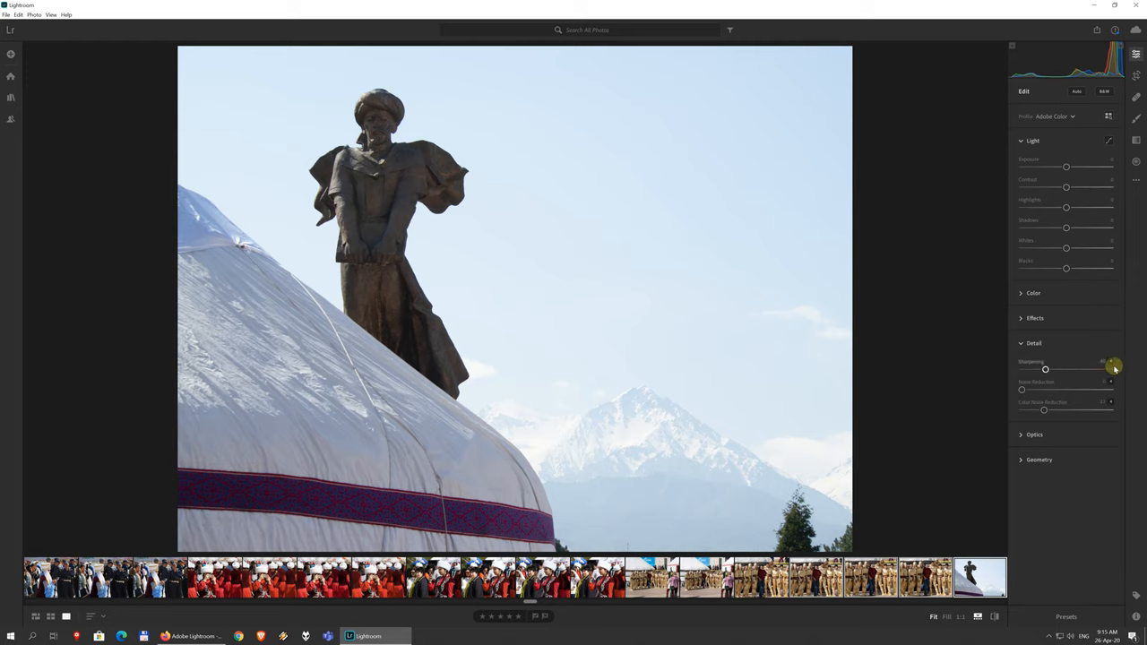
# Show then hide the extra Sharpening options, and reveal extra Color Noise Reduction settings.
pyautogui.click(1110, 362)
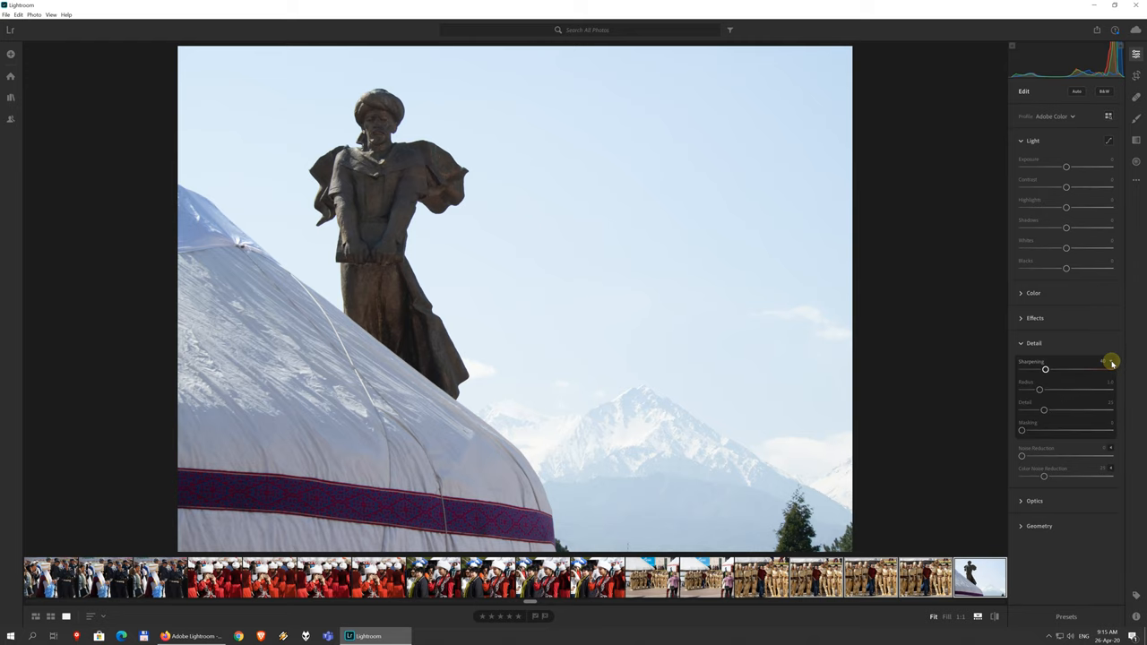
pyautogui.moveTo(1111, 363)
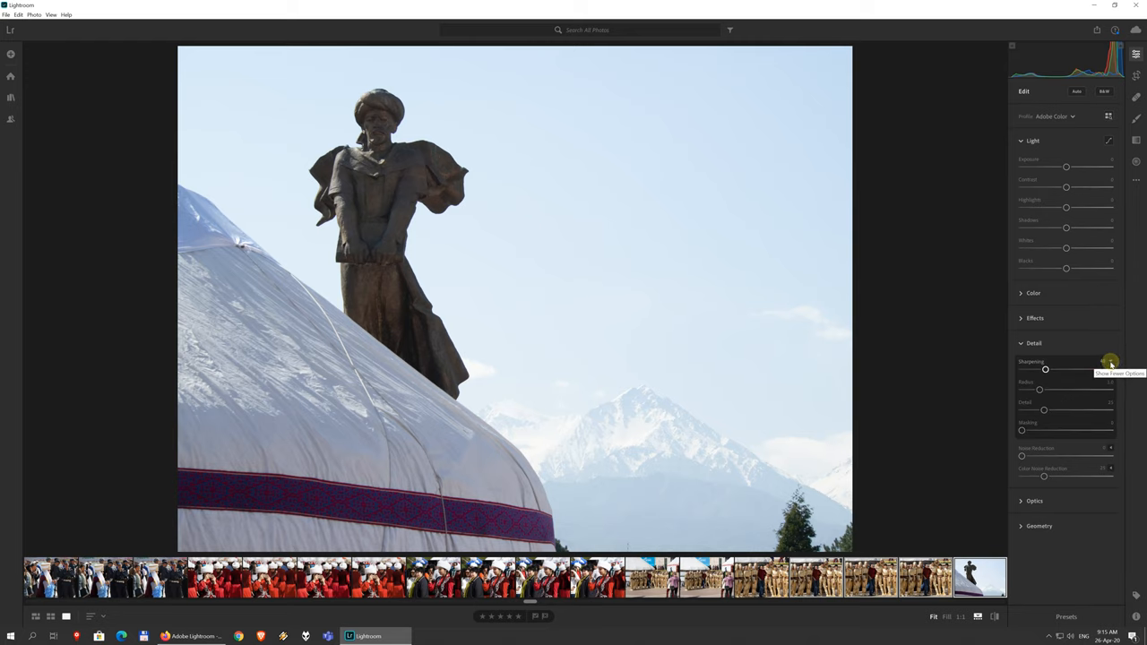
pyautogui.click(1110, 363)
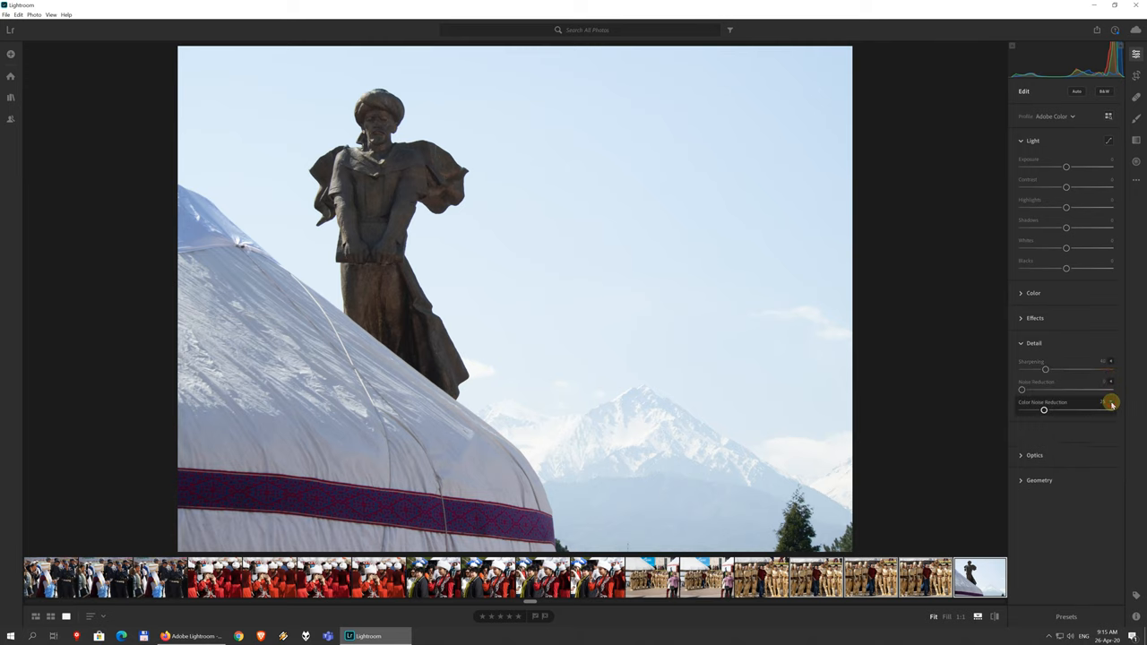
pyautogui.click(1034, 342)
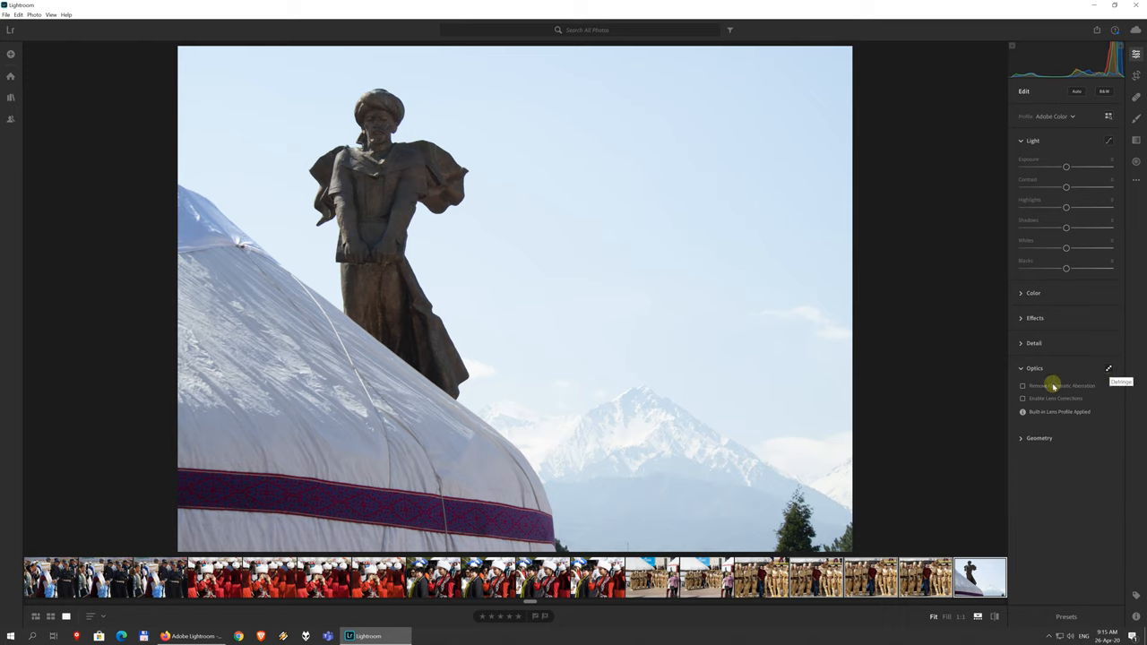
pyautogui.moveTo(1108, 387)
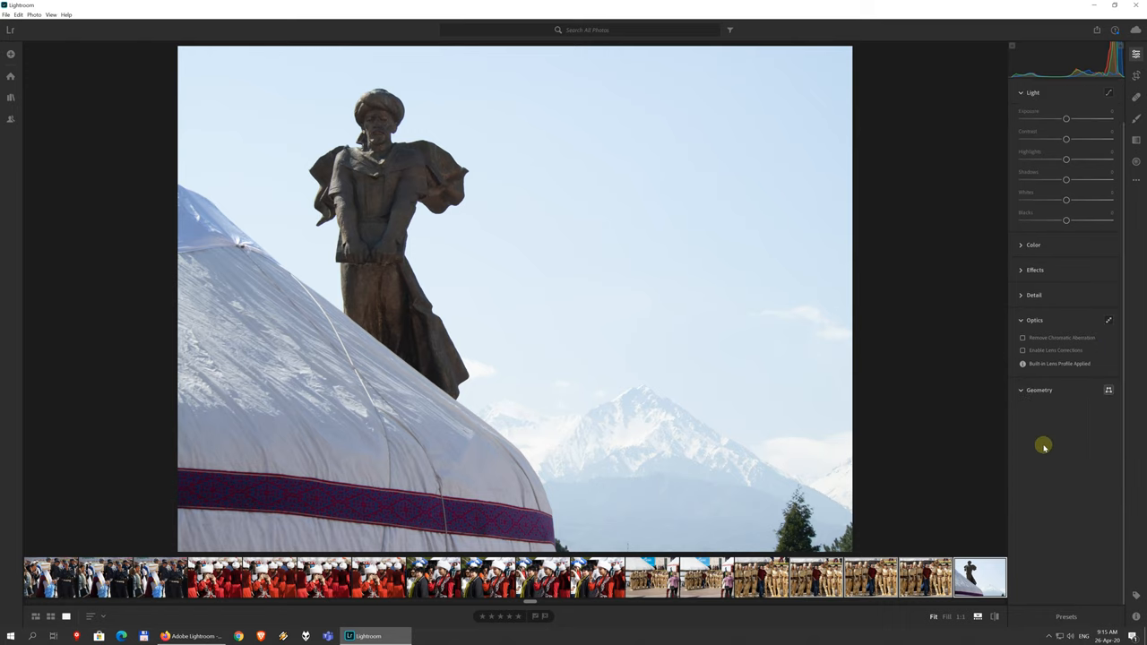
# Expand Geometry perspective settings and switch the statue photo to Crop & Rotate.
pyautogui.click(1040, 390)
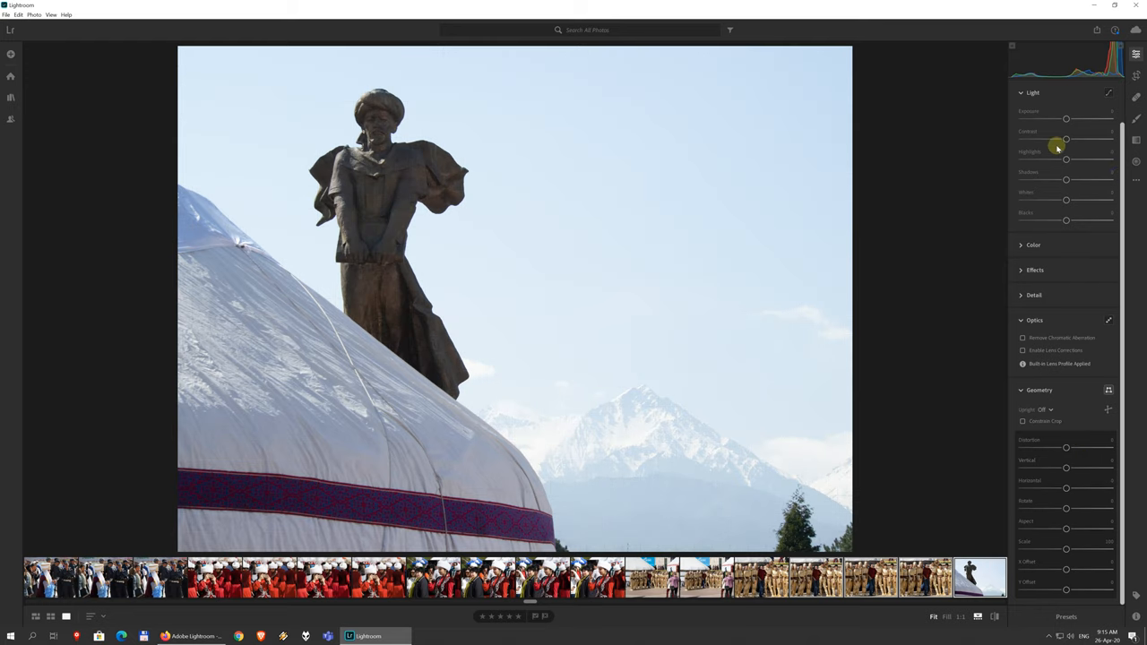
pyautogui.click(1135, 74)
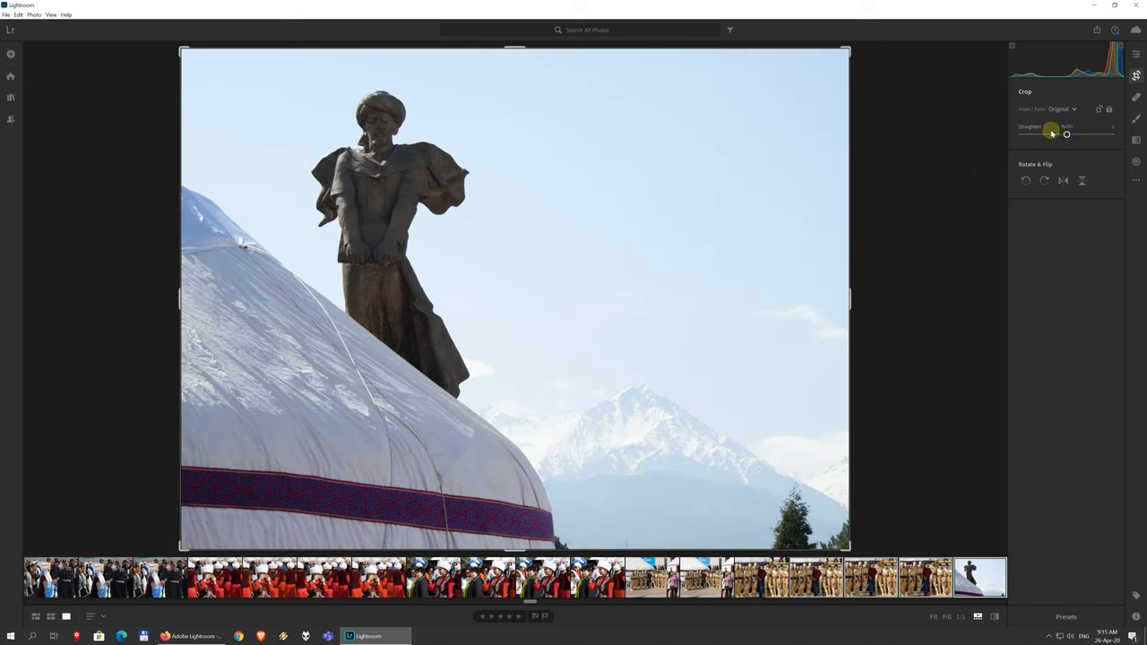
# Cycle through the Brush and Radial Gradient tools and show the extra photo commands list.
pyautogui.click(1062, 108)
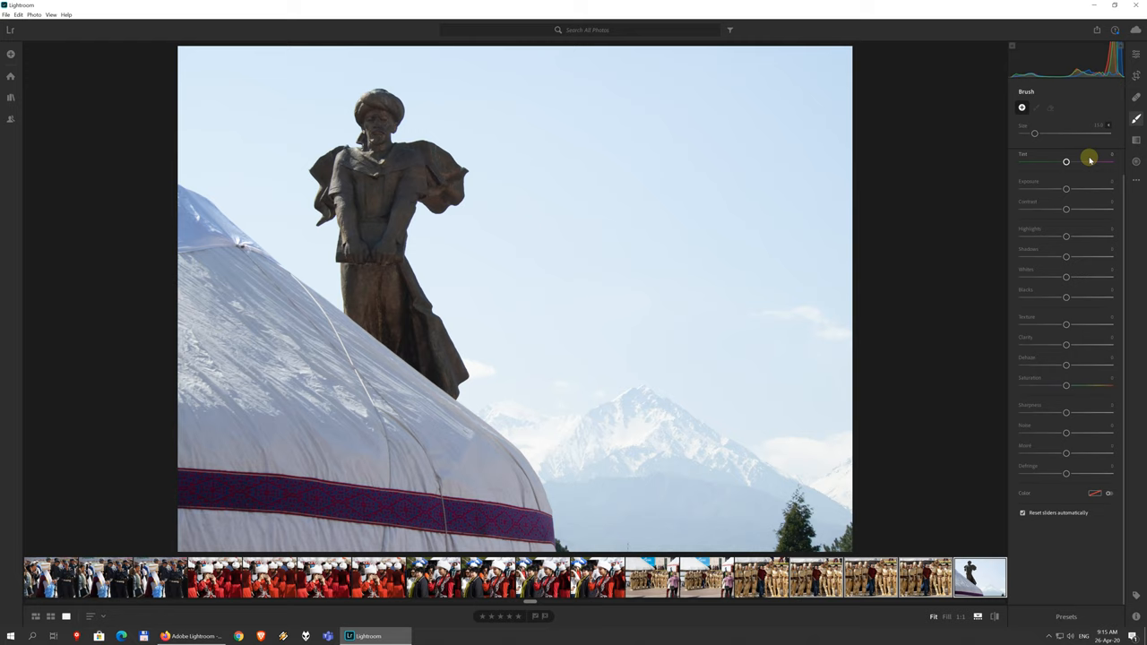
pyautogui.click(1137, 159)
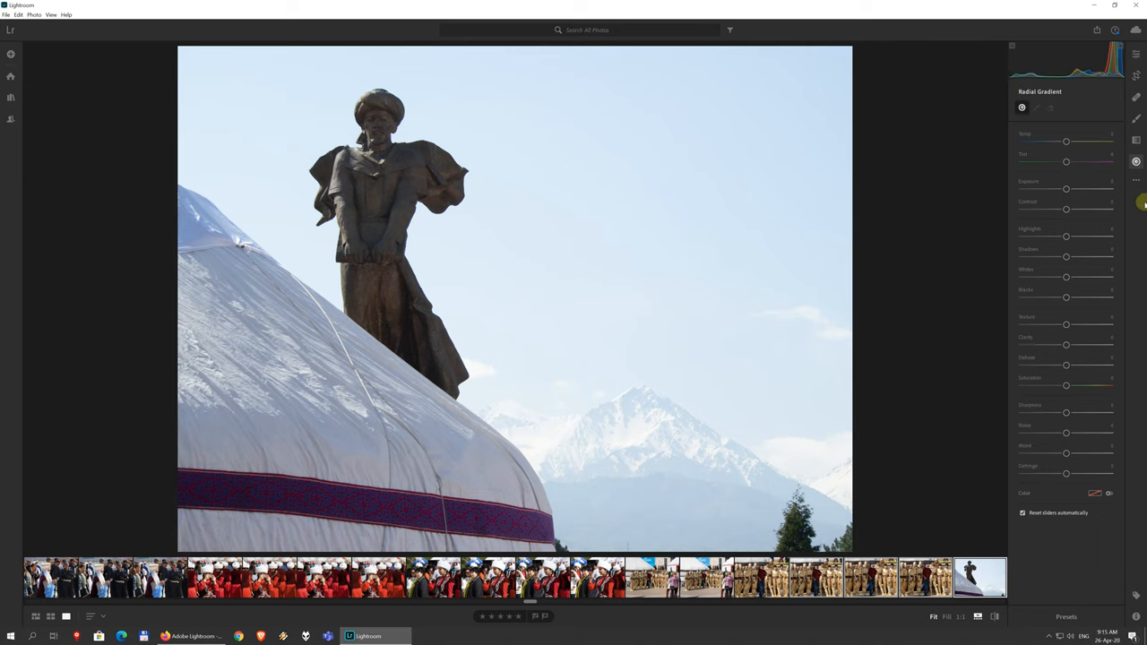
pyautogui.click(1137, 181)
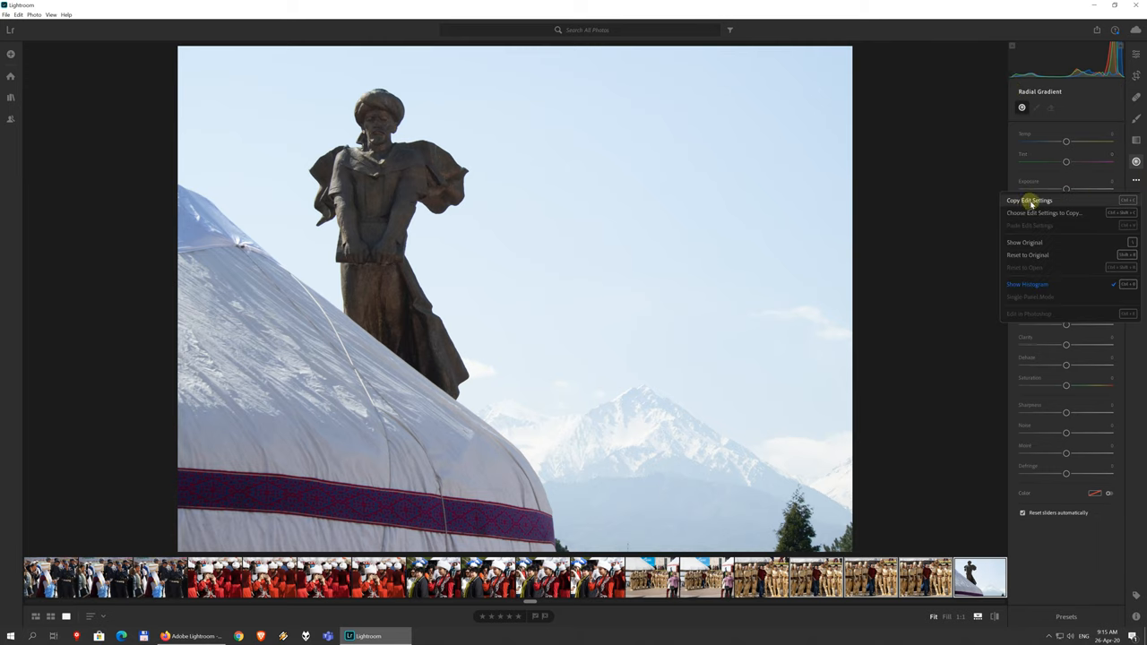
pyautogui.moveTo(1040, 243)
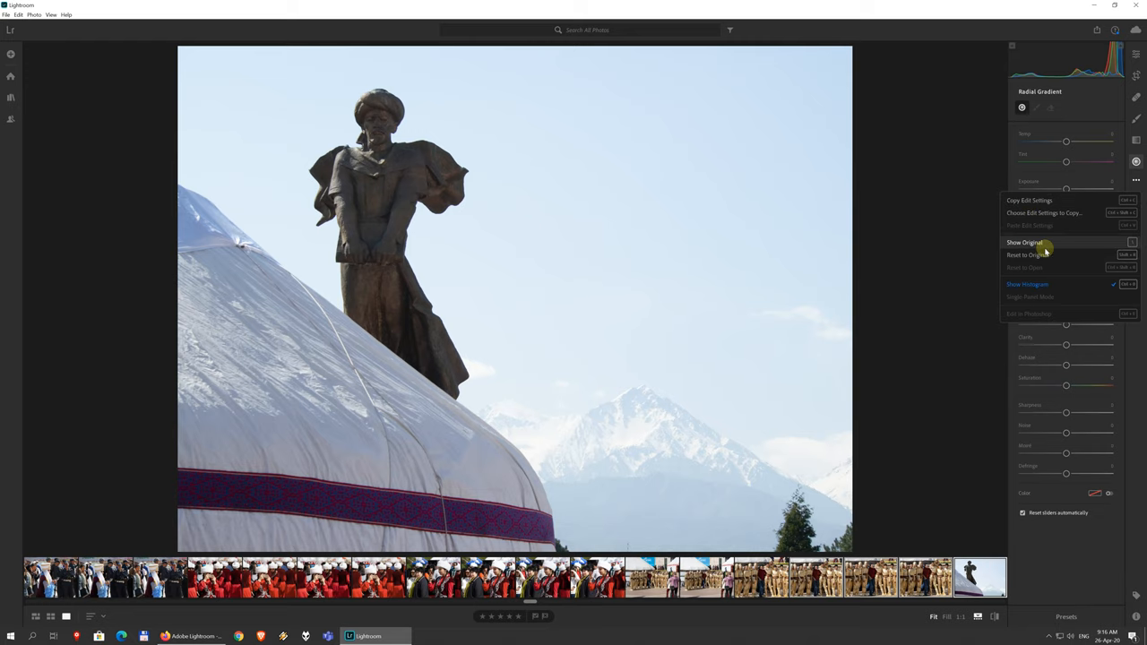
pyautogui.moveTo(1063, 284)
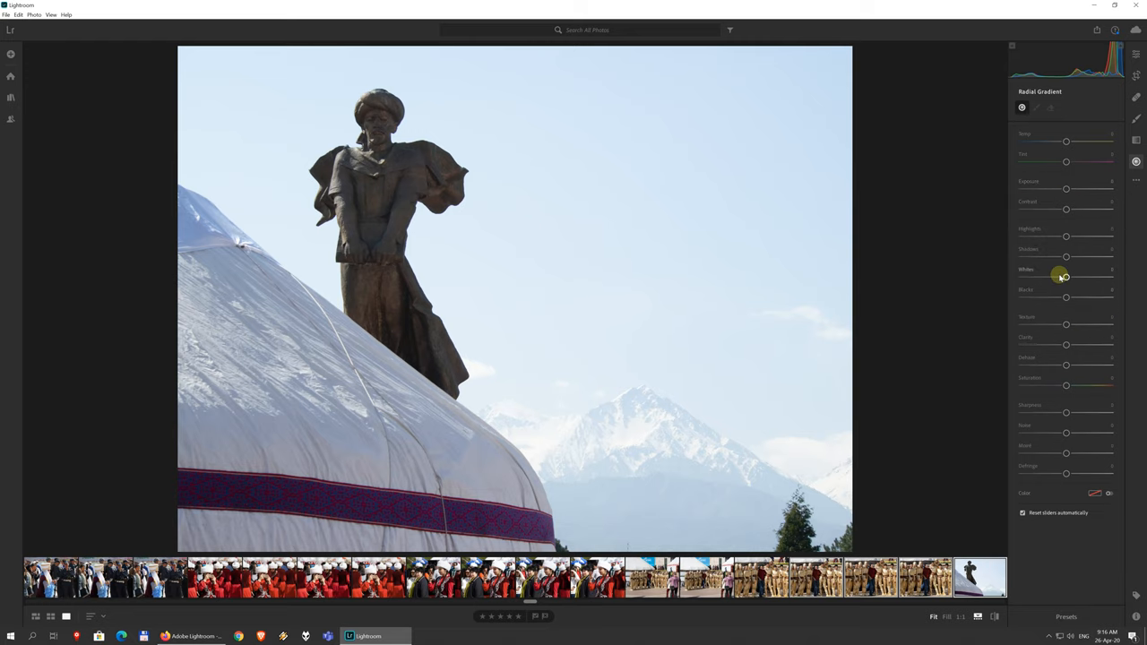
# Lower the radial gradient's Shadows and Blacks, then open and dismiss the photo's context menu.
pyautogui.moveTo(1066, 257); pyautogui.dragTo(1044, 257)
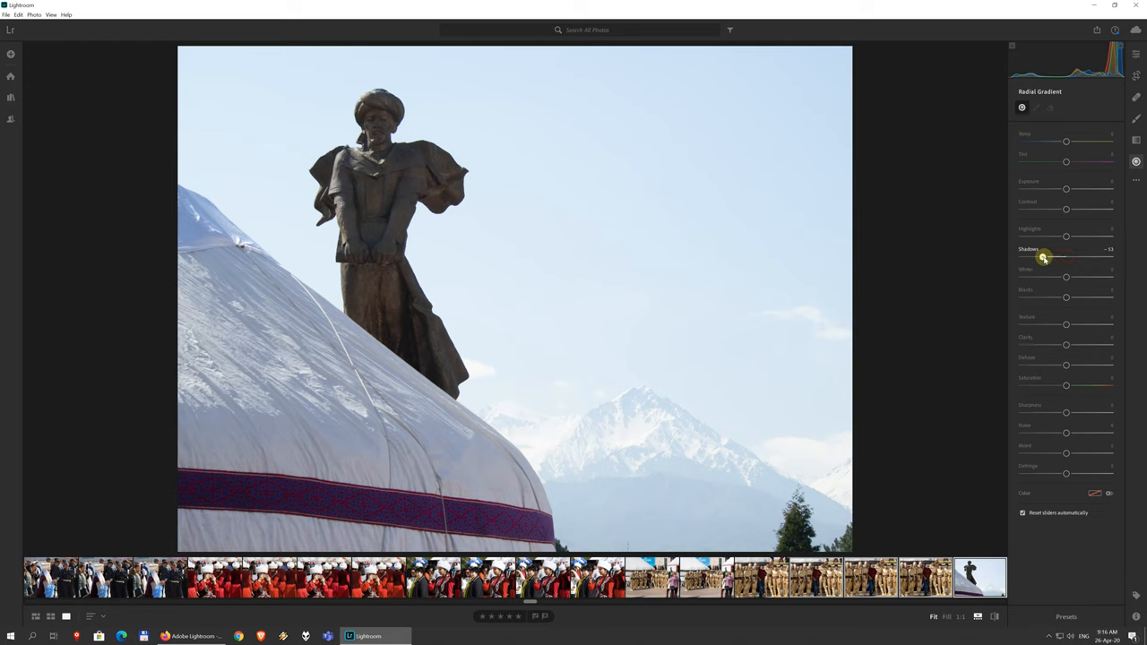
pyautogui.moveTo(1045, 258); pyautogui.dragTo(1040, 260)
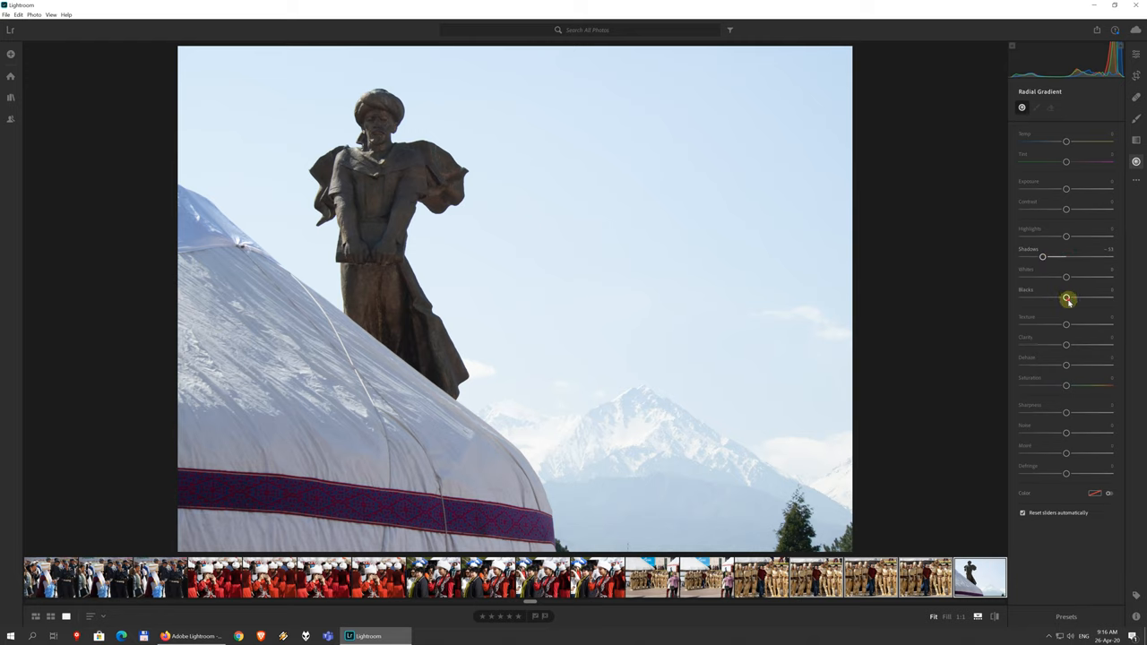
pyautogui.moveTo(1067, 297); pyautogui.dragTo(1029, 298)
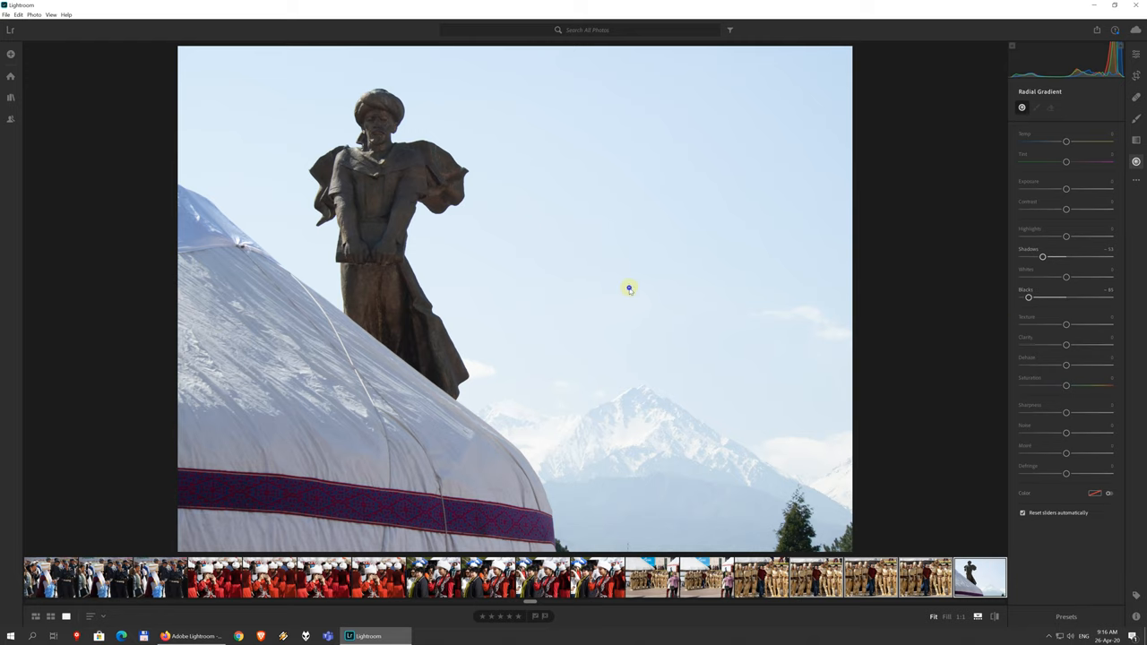
pyautogui.rightClick(629, 288)
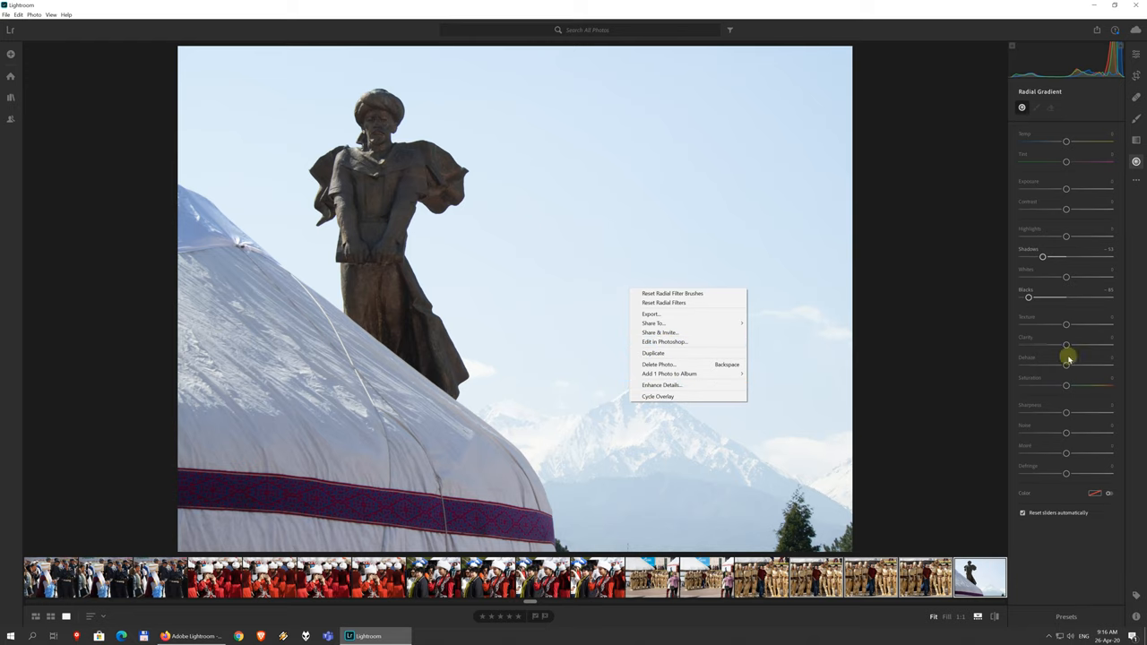
pyautogui.moveTo(1059, 543)
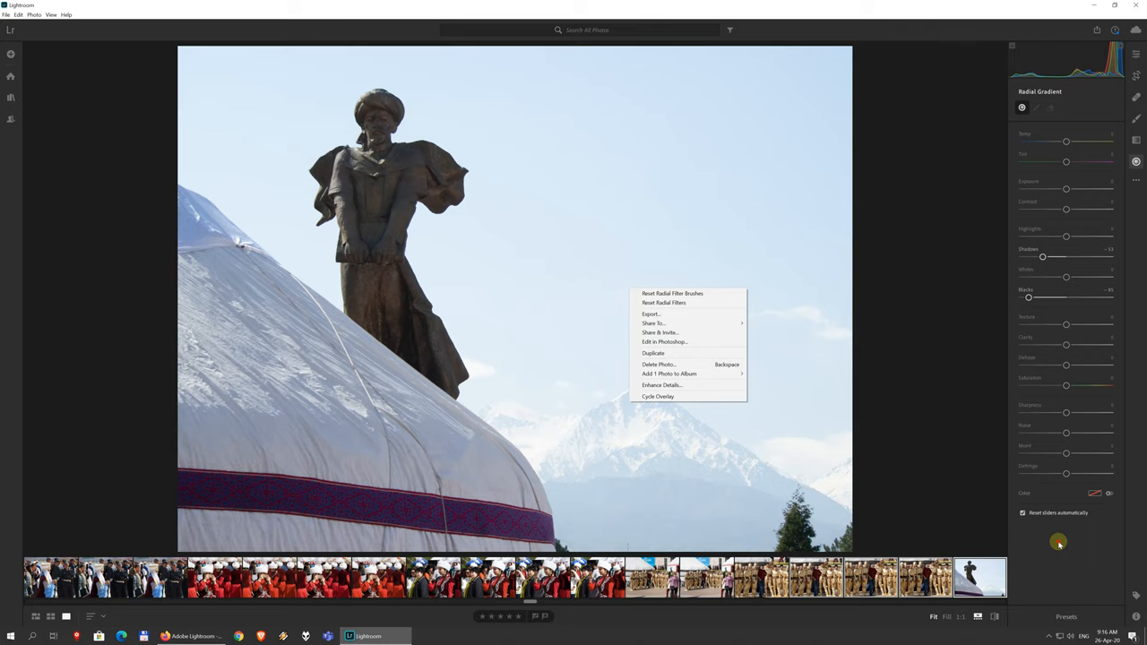
pyautogui.click(22, 203)
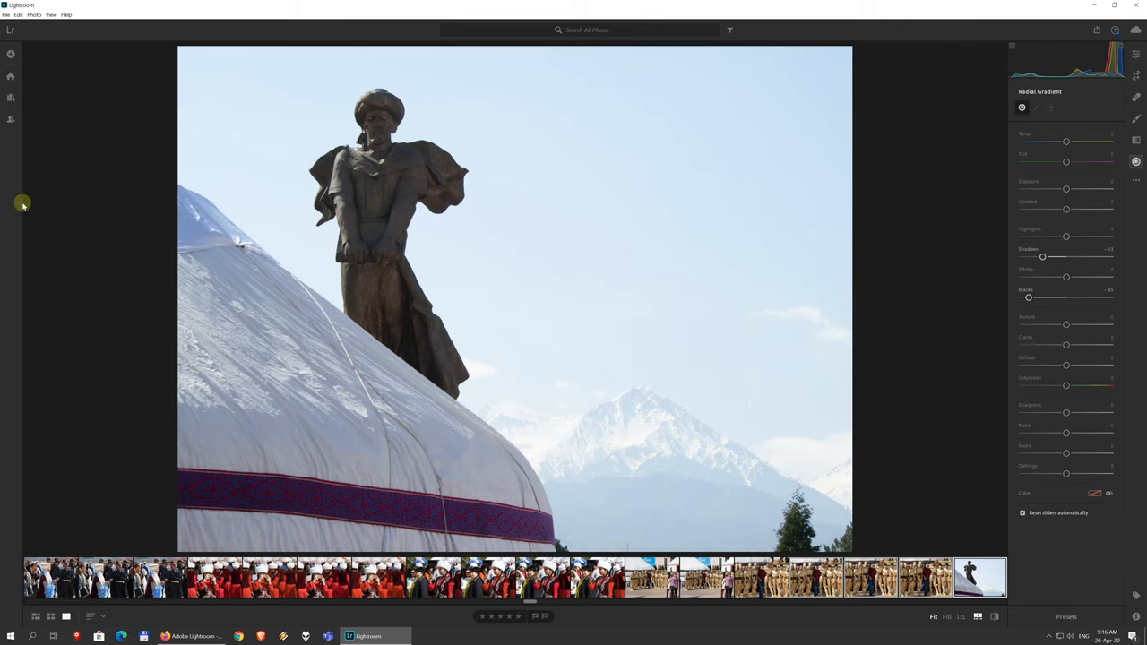
pyautogui.moveTo(11, 76)
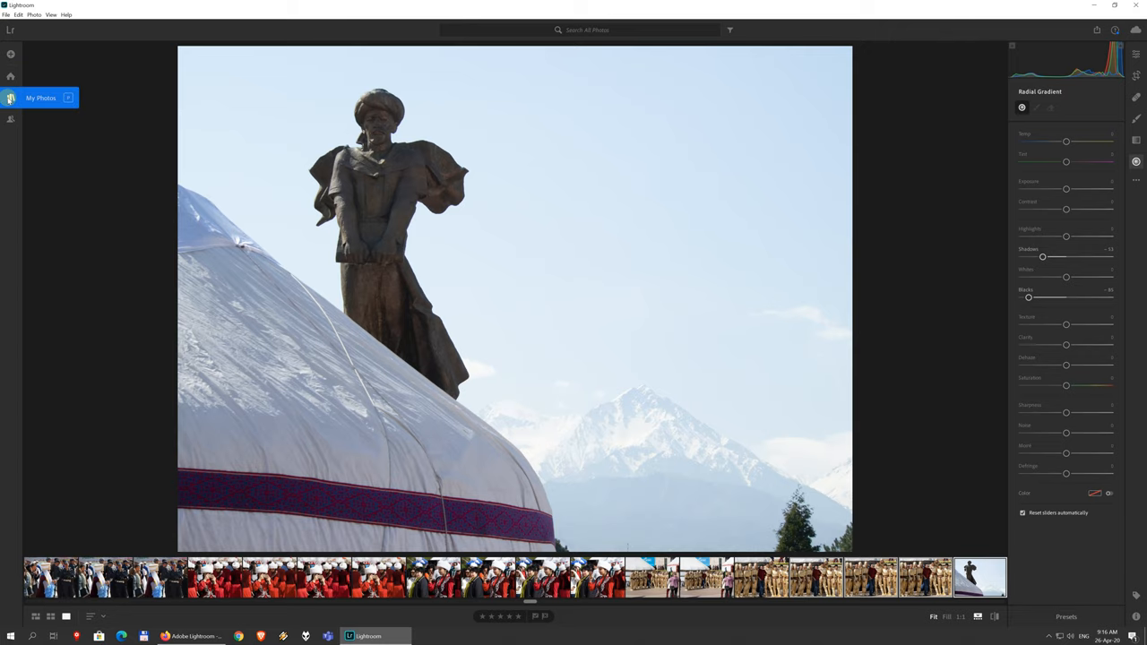
pyautogui.moveTo(11, 54)
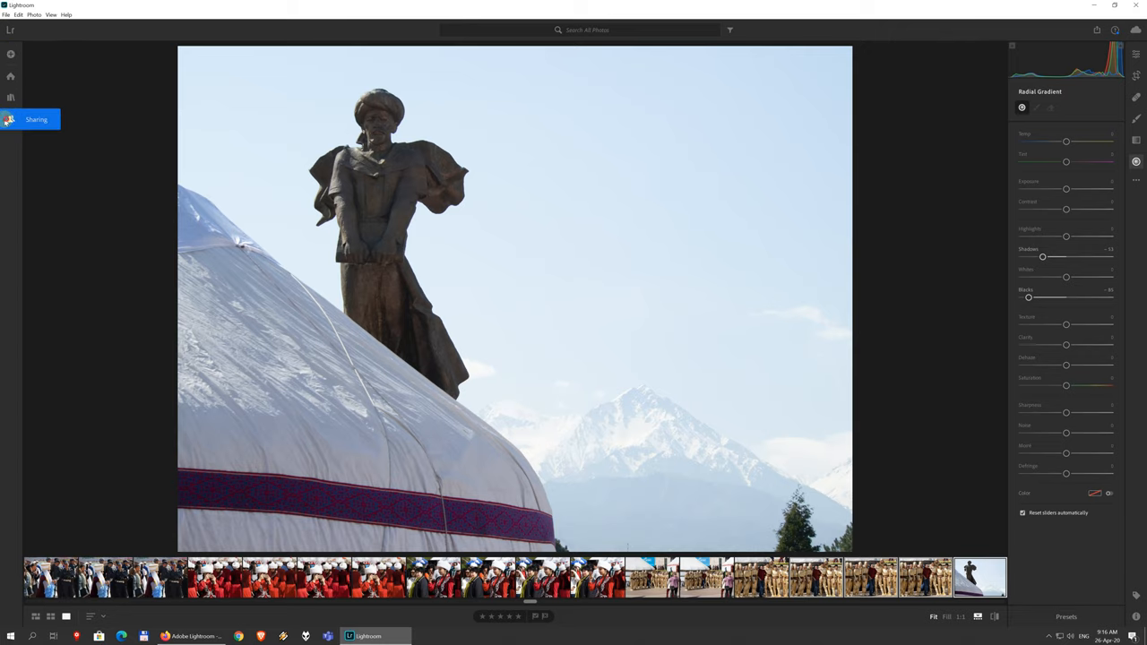
# Open the Sharing panel, browse All Connections, and close it without adding any.
pyautogui.click(11, 120)
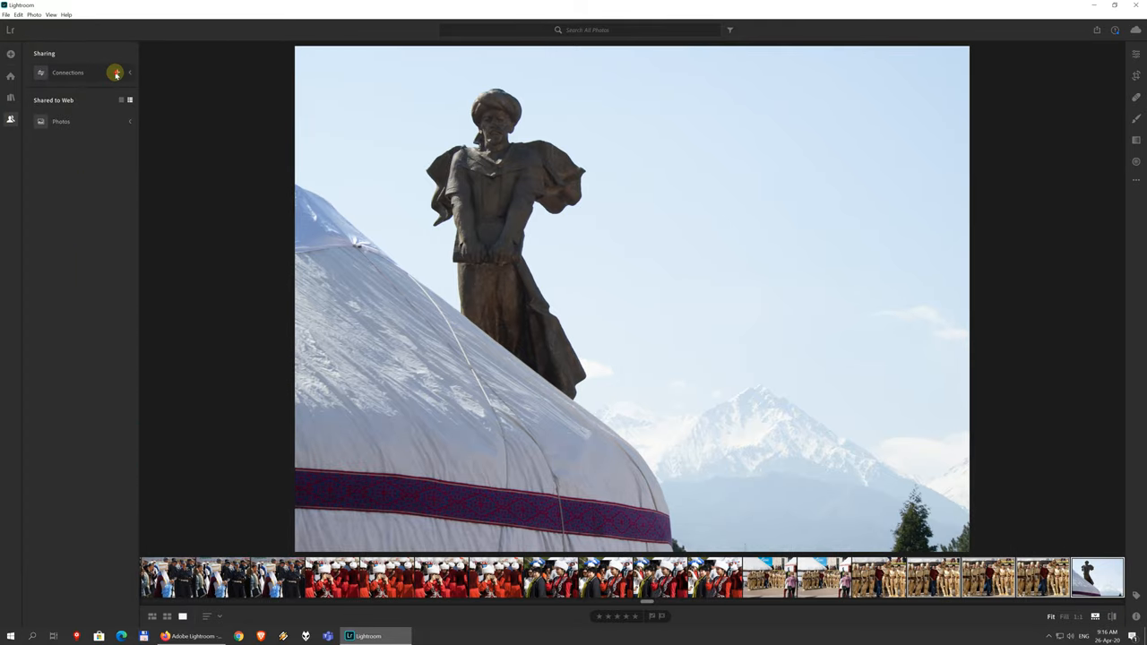
pyautogui.click(115, 73)
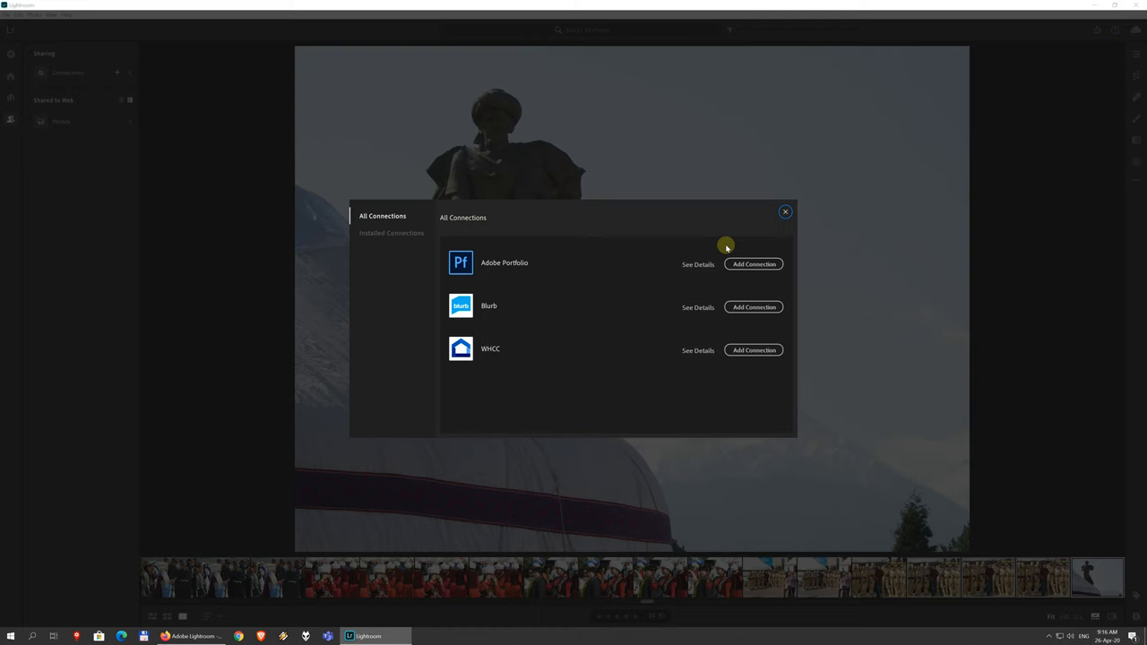
pyautogui.moveTo(766, 224)
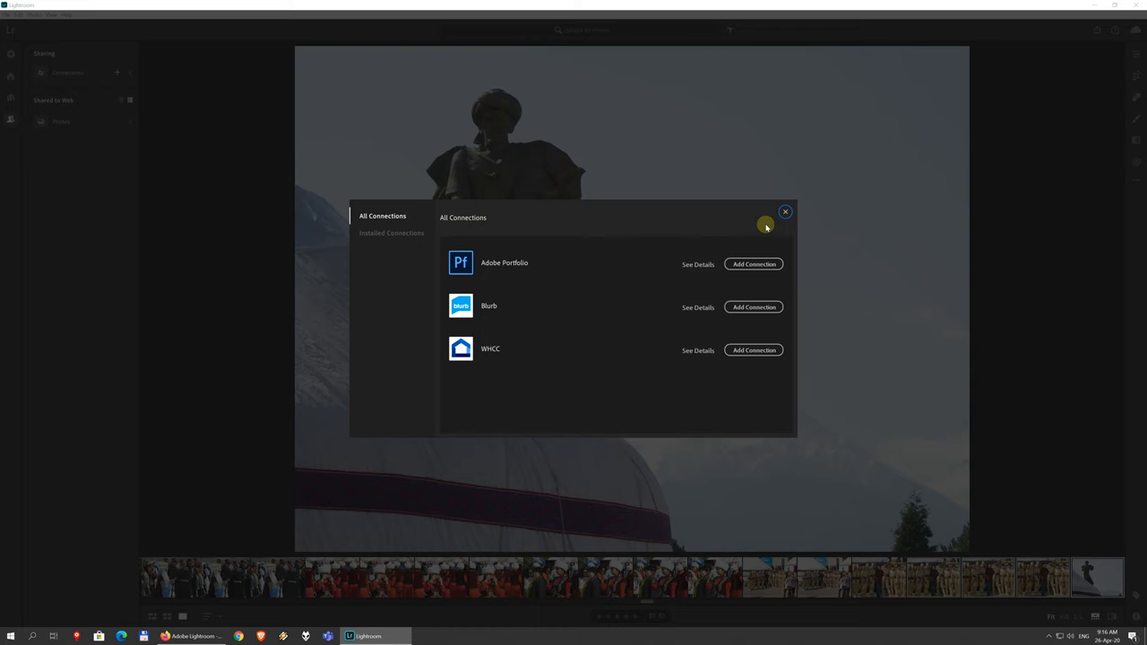
pyautogui.click(787, 211)
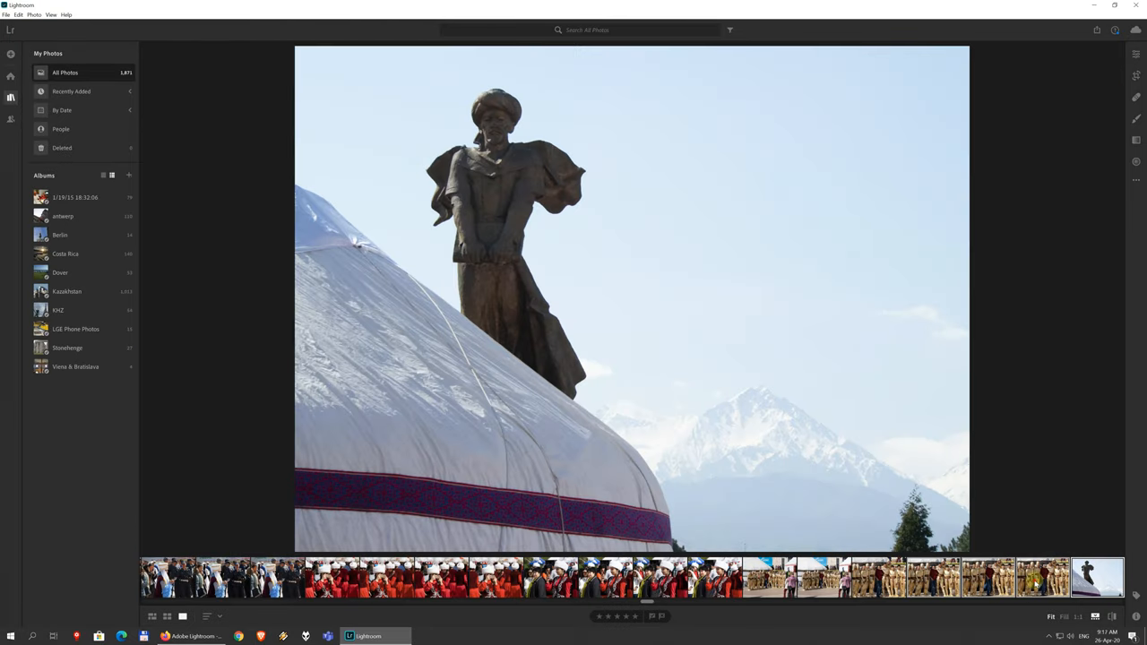
# Open Export for five photos, keep JPG, view Dimensions choices, then cancel.
pyautogui.click(495, 577)
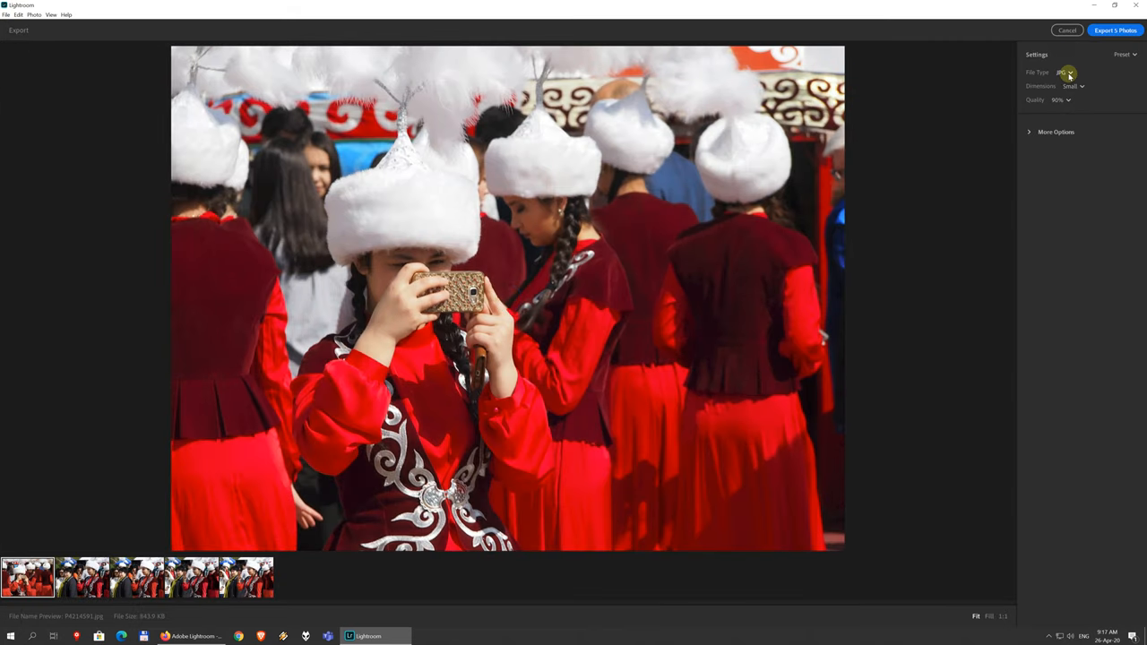
pyautogui.click(1065, 73)
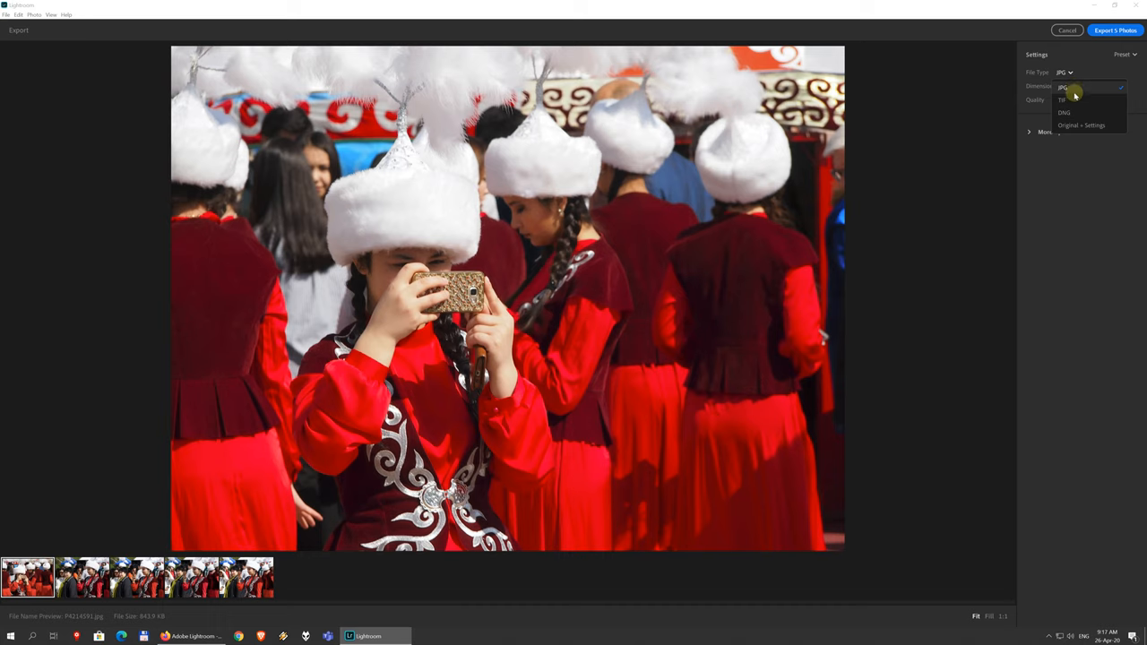
pyautogui.click(1063, 87)
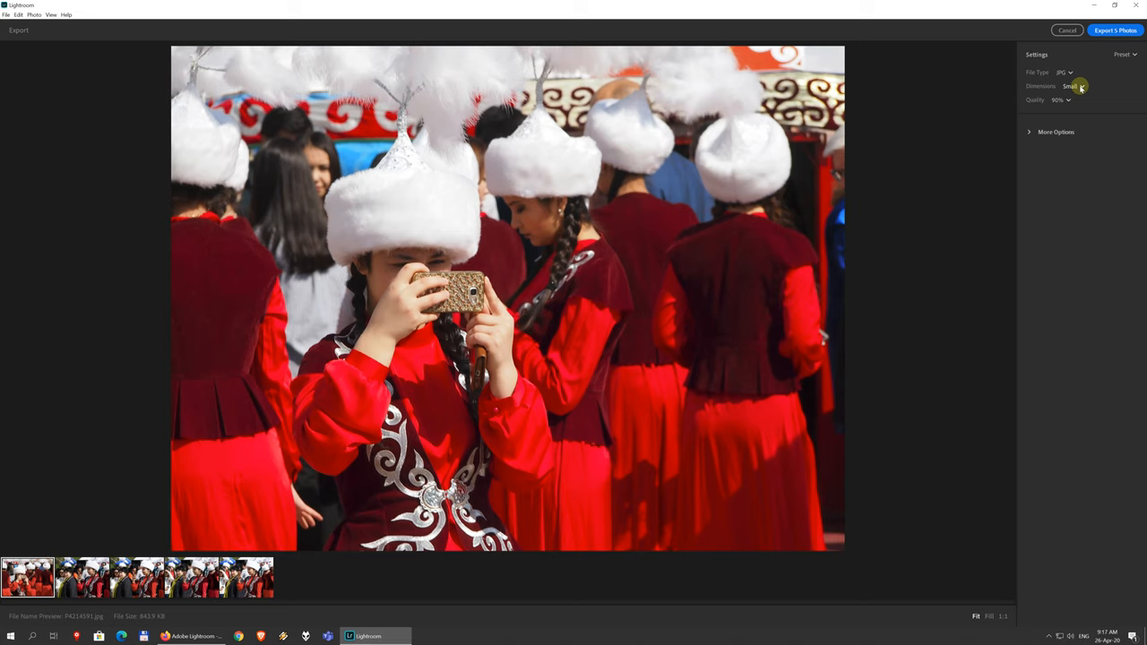
pyautogui.click(1056, 132)
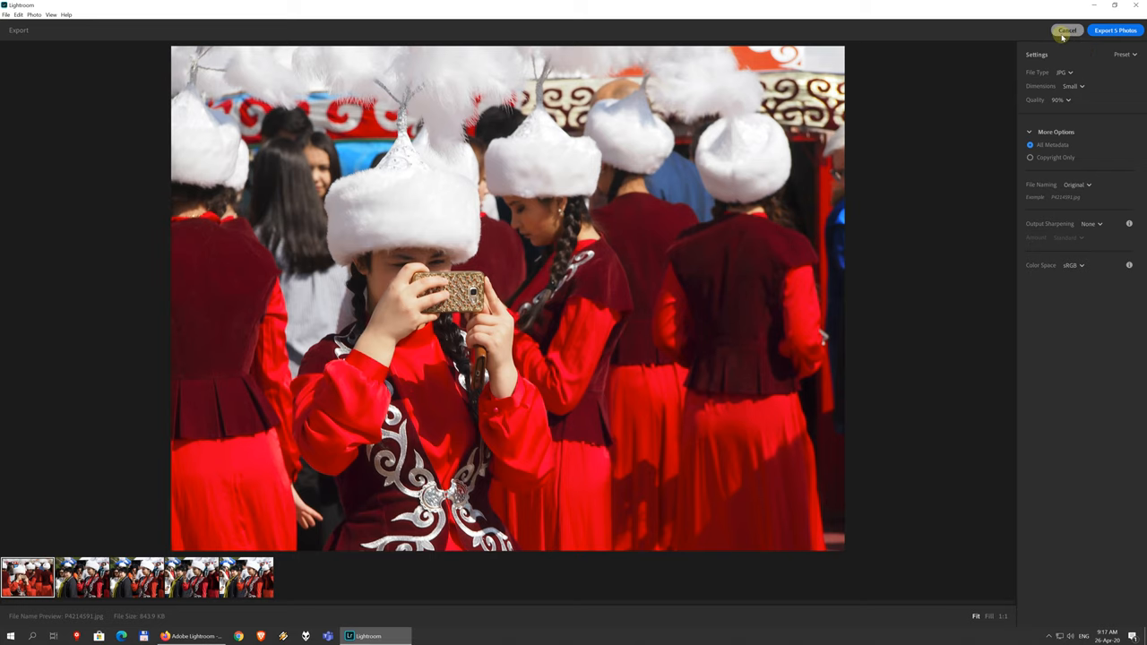
pyautogui.click(1067, 29)
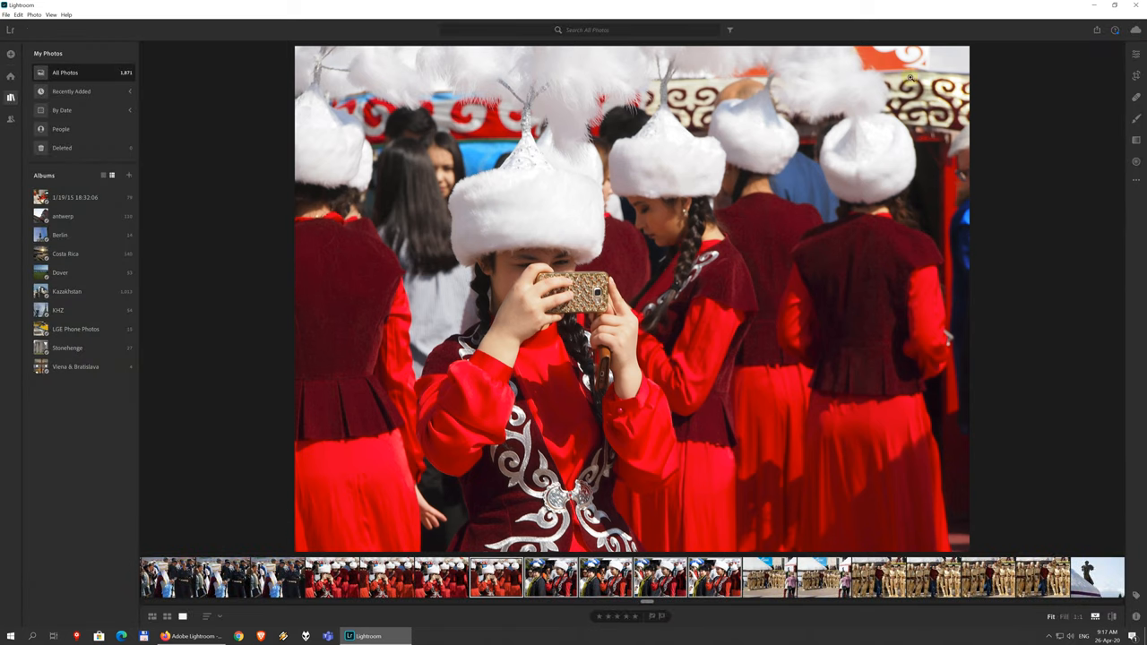
pyautogui.moveTo(937, 154)
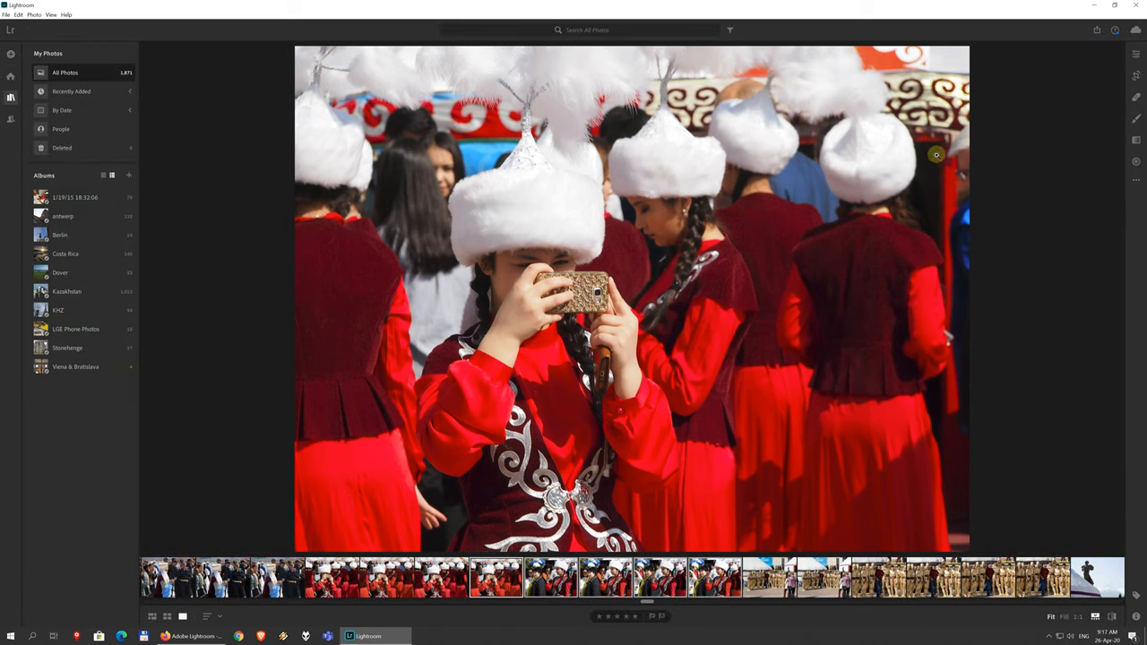
# Show the sharing and export choices for the five selected photos.
pyautogui.click(1097, 29)
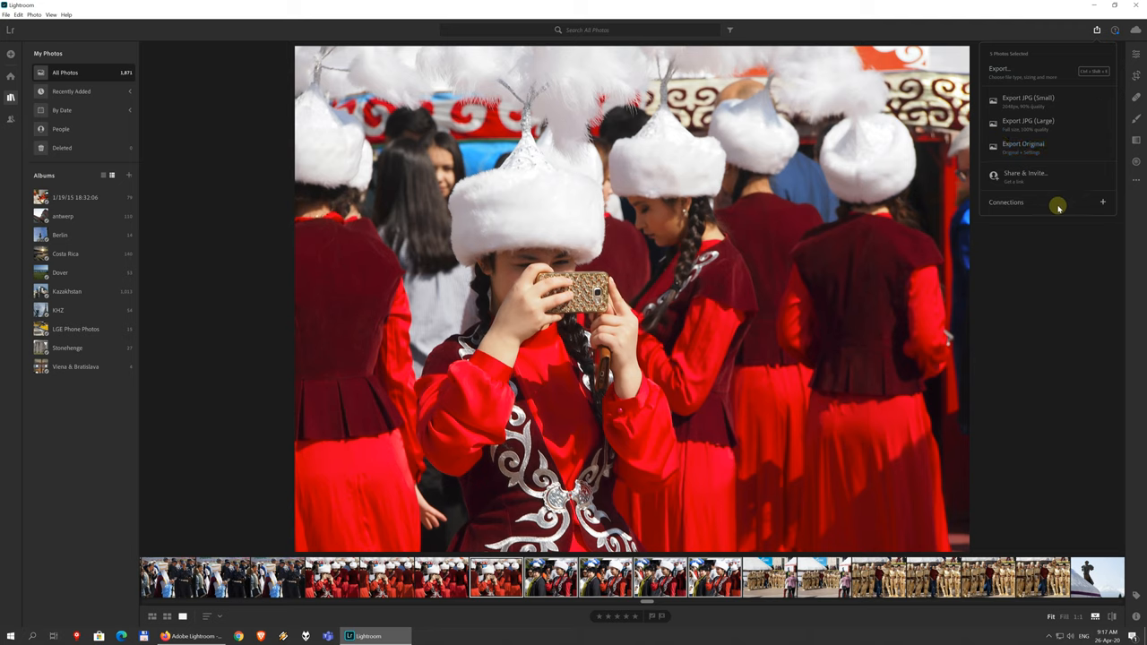
pyautogui.moveTo(1100, 445)
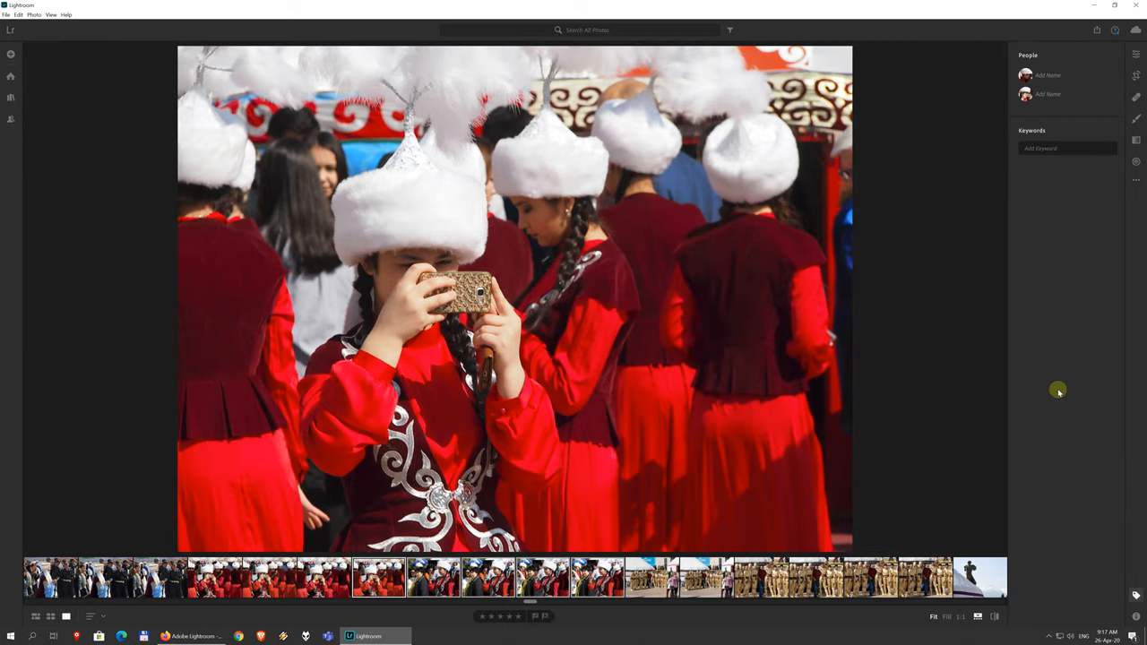
# Show the red-costume photo's Info details and check its cloud sync status.
pyautogui.click(1136, 616)
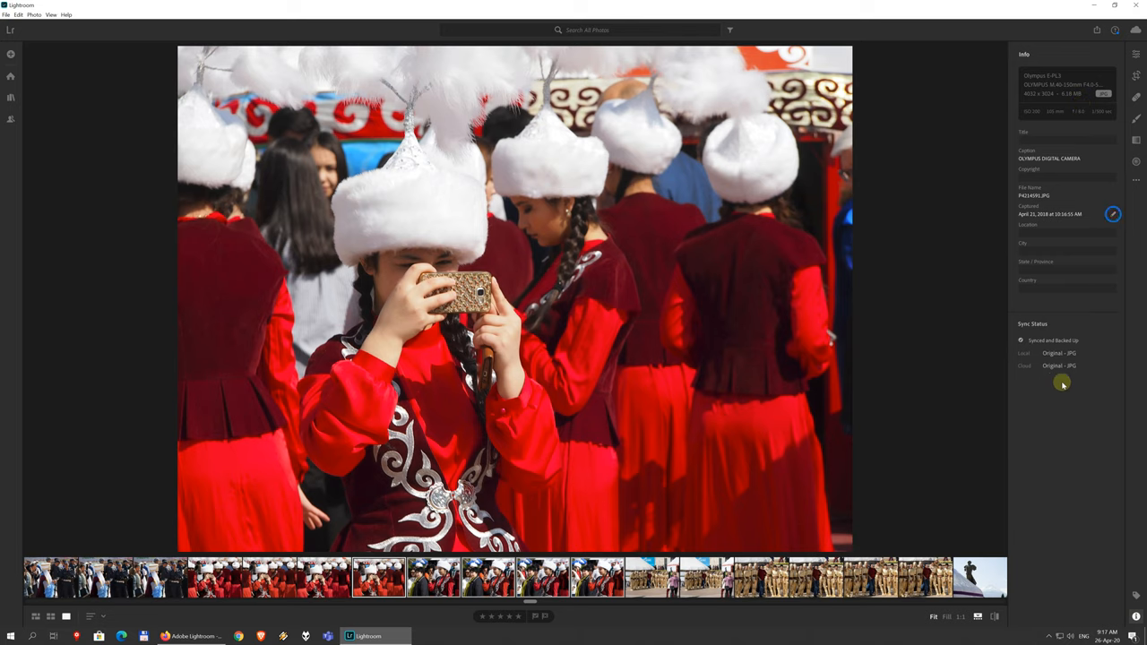
pyautogui.moveTo(722, 213)
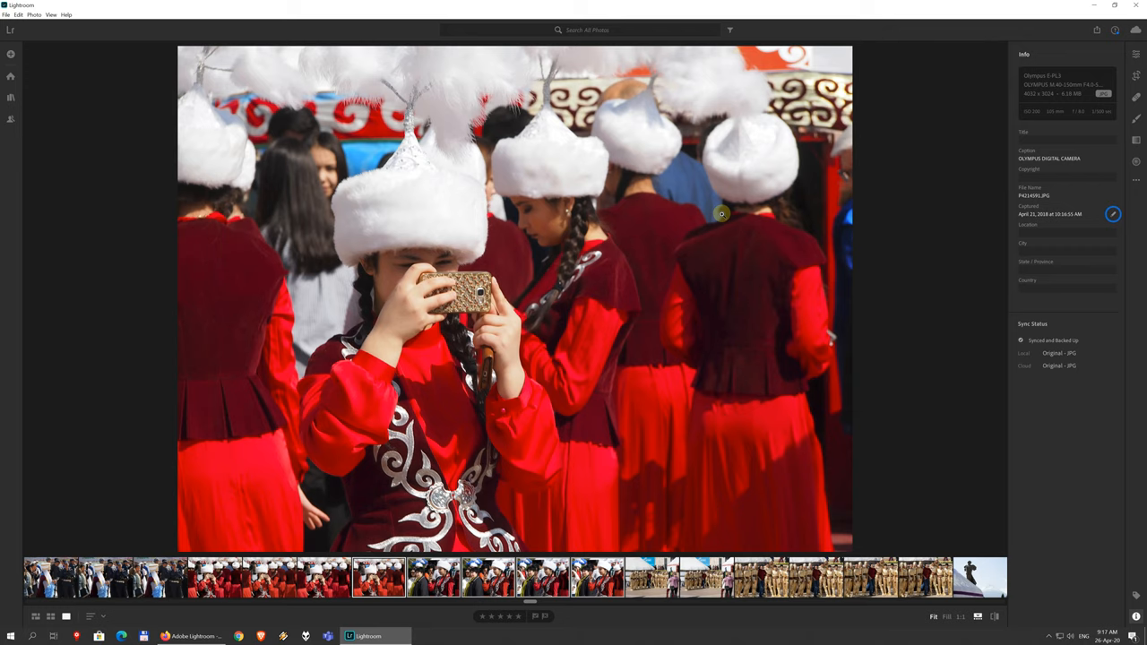
pyautogui.moveTo(763, 181)
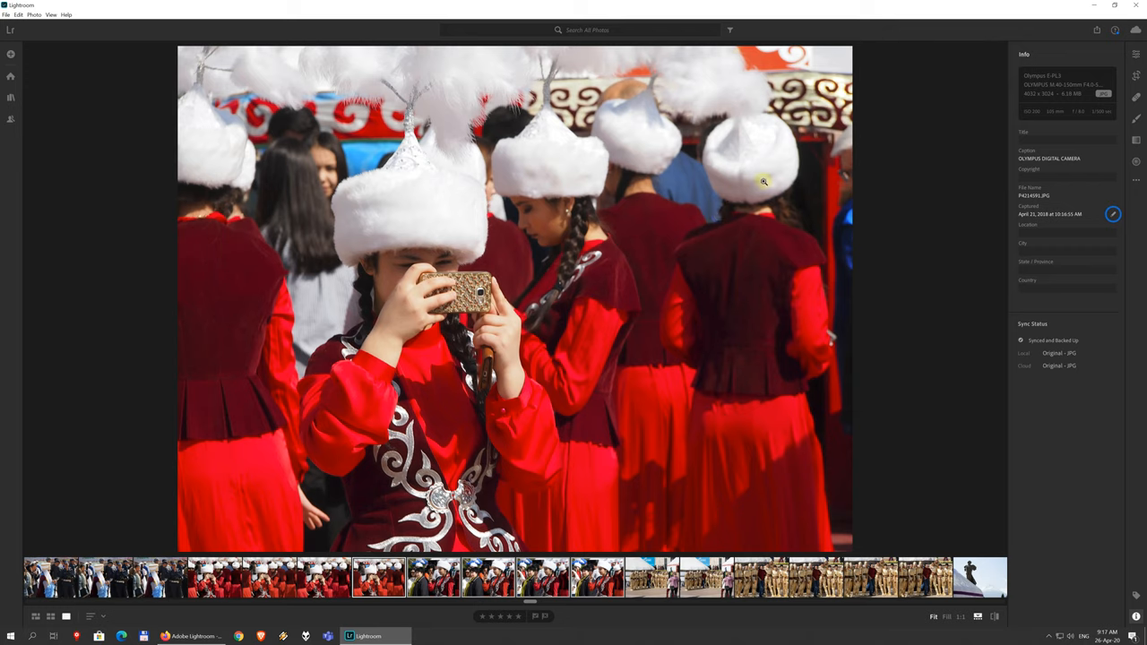
pyautogui.moveTo(671, 229)
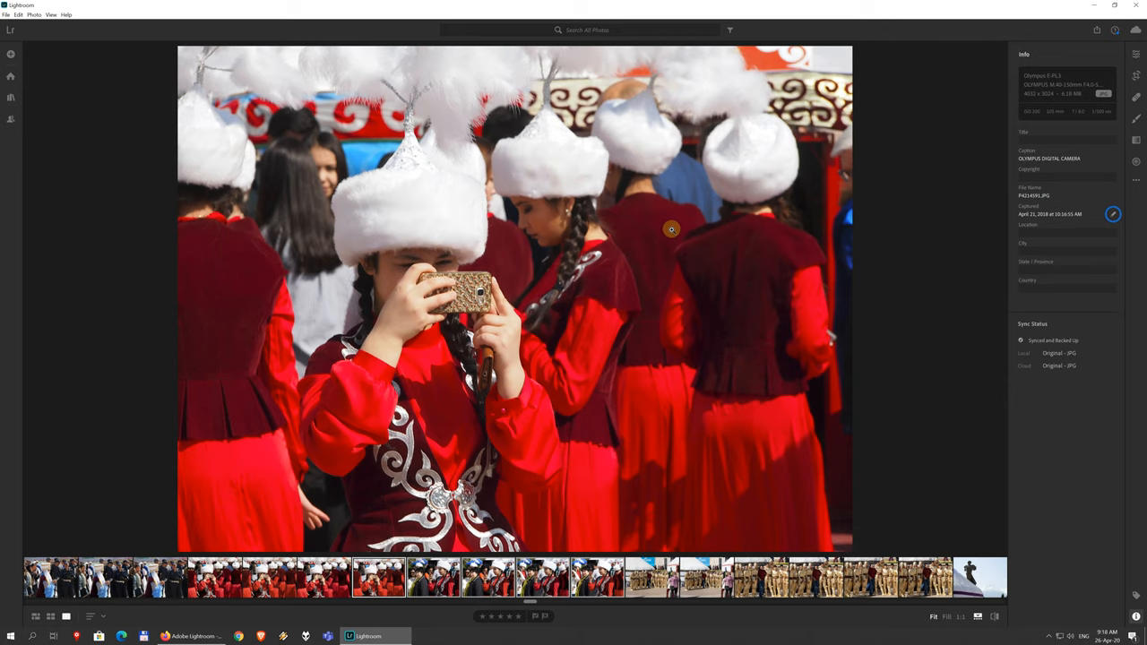
pyautogui.moveTo(896, 420)
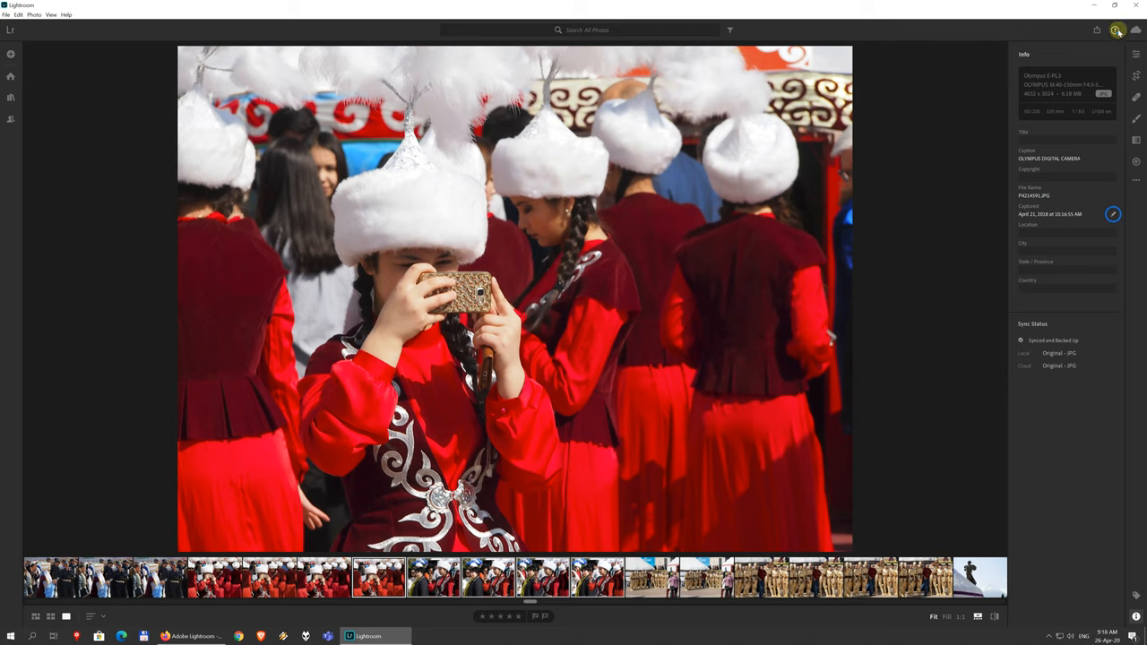
pyautogui.moveTo(1118, 31)
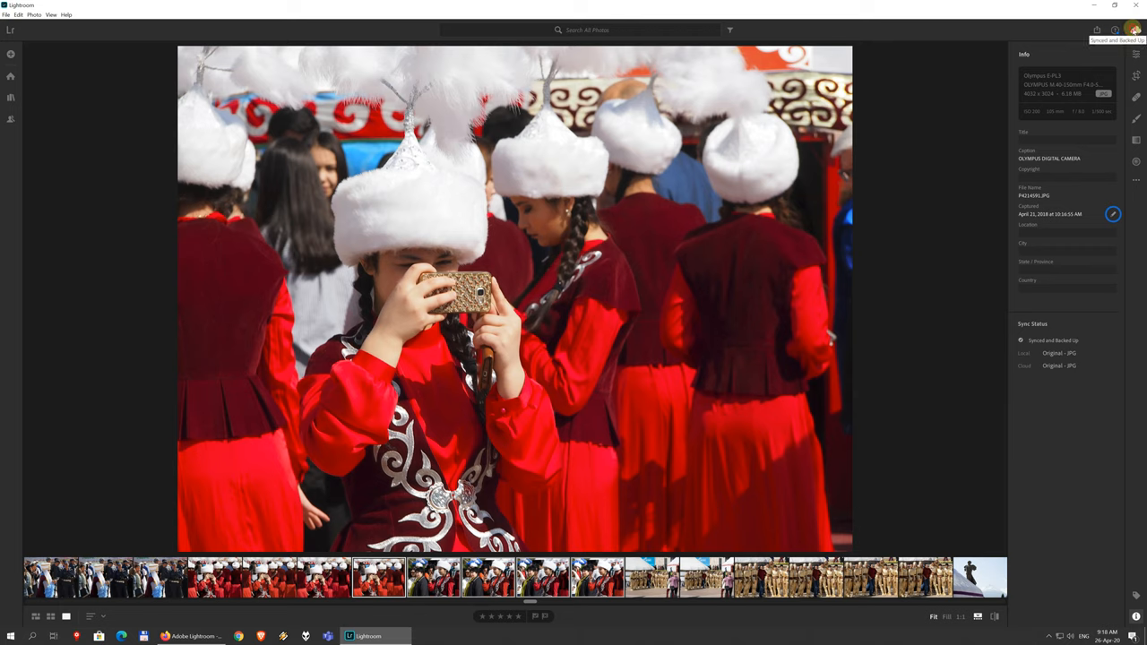
pyautogui.click(1132, 30)
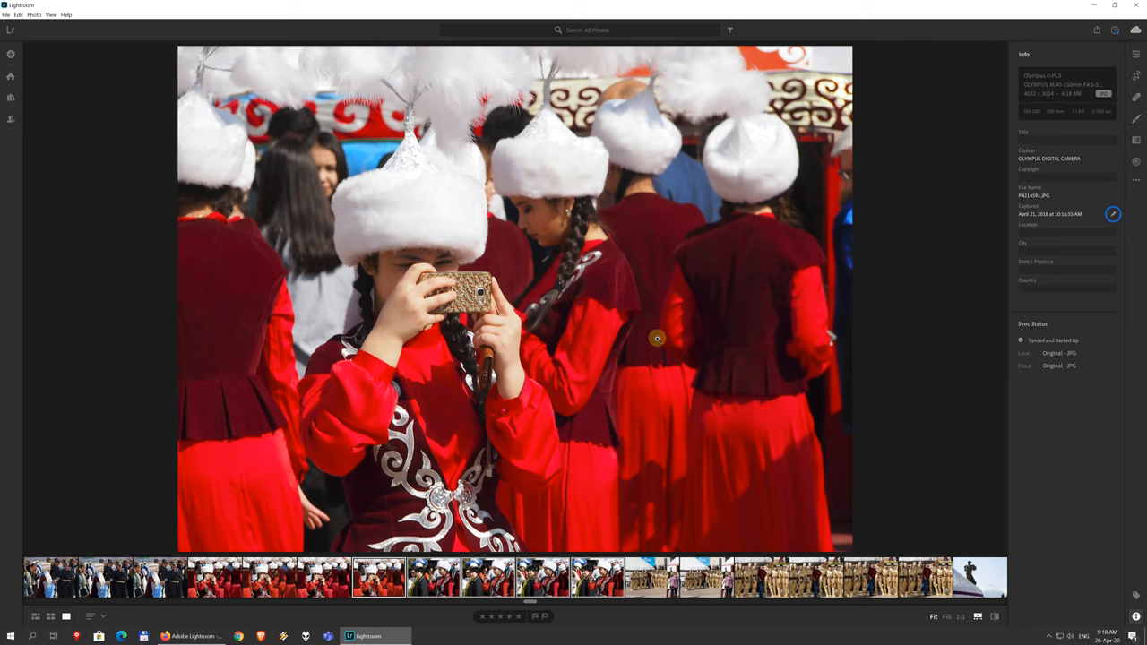
pyautogui.moveTo(814, 397)
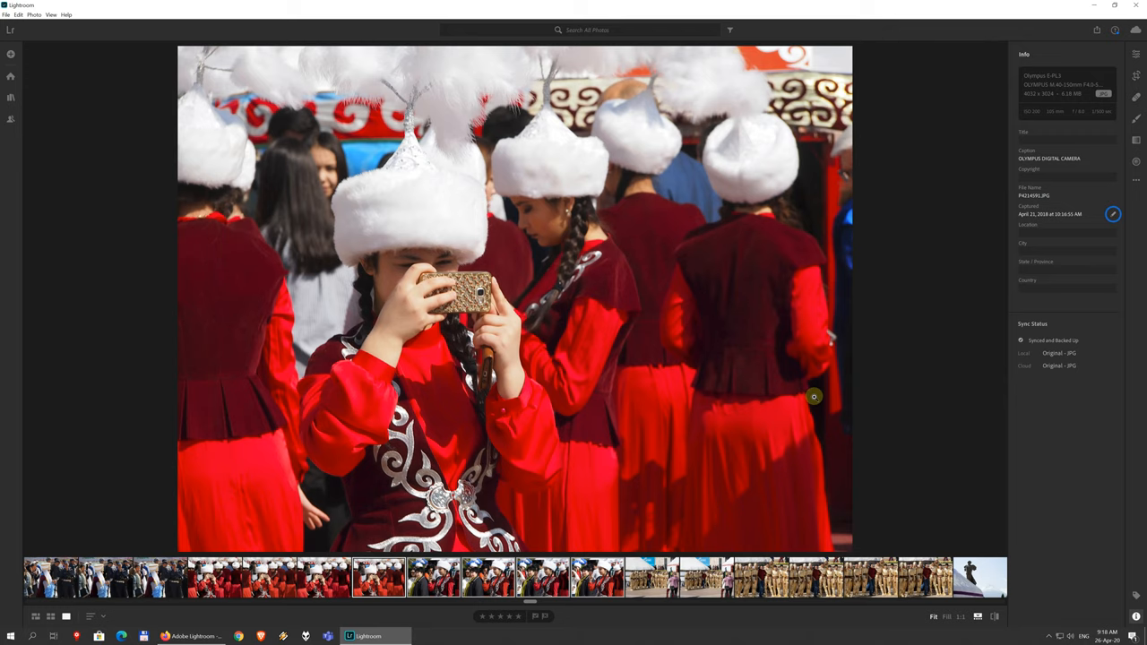